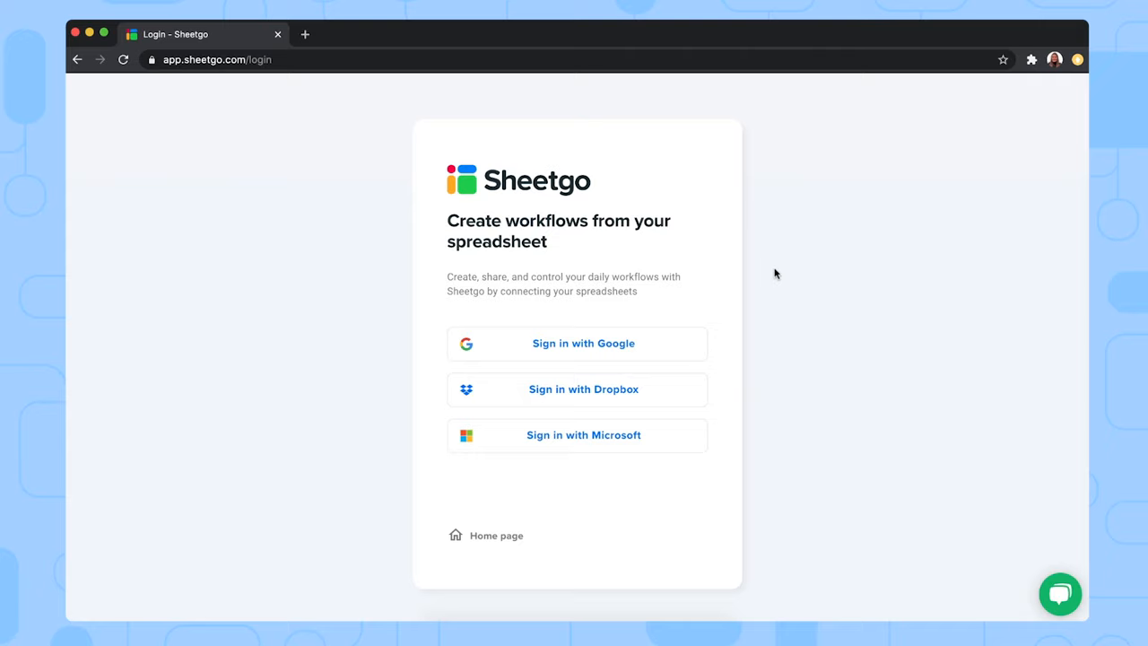
pyautogui.moveTo(795, 332)
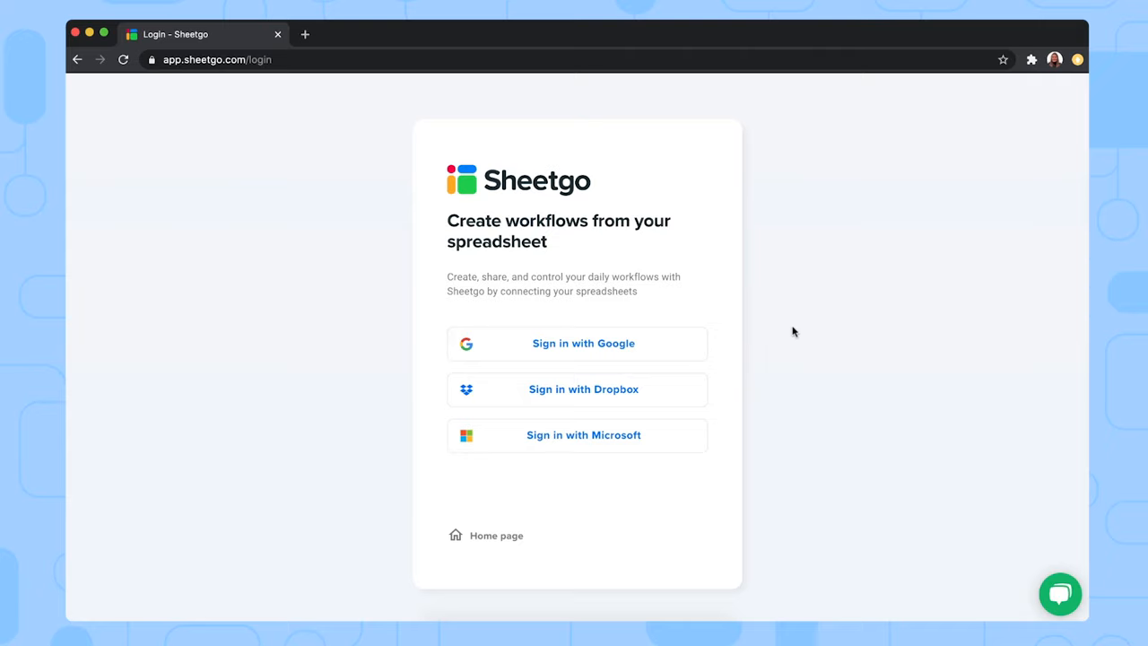
pyautogui.moveTo(595, 360)
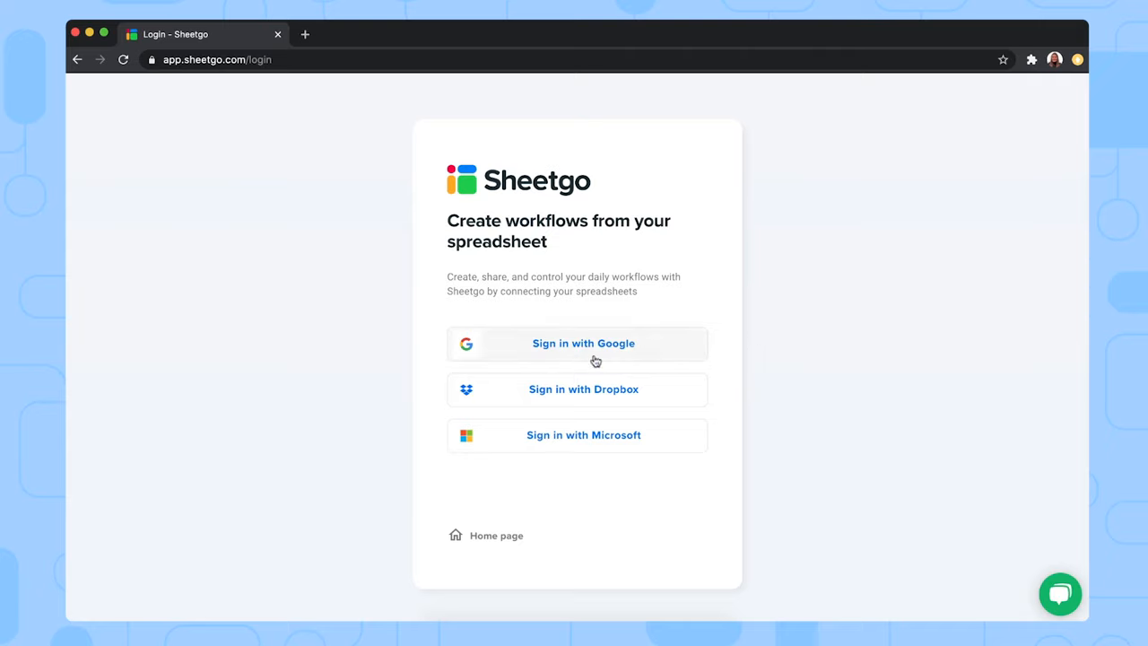
# Step: Start Google sign-in on the Sheetgo login page so the account chooser appears
pyautogui.click(578, 344)
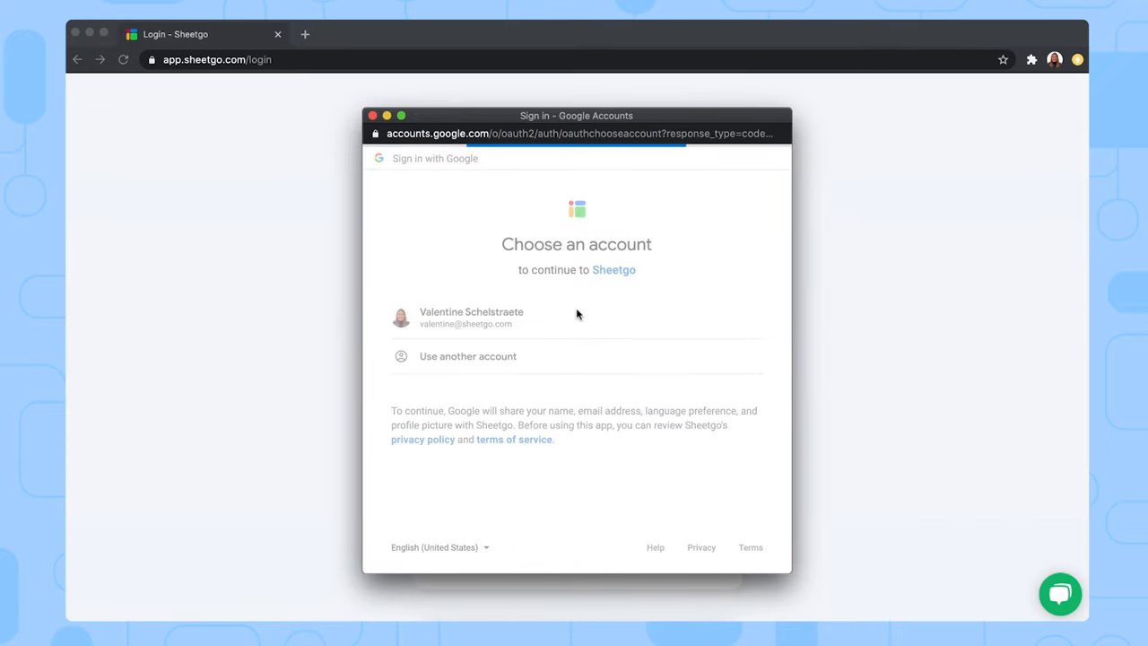
# Step: Continue with the Google account and use the Inventory management template for a new workflow
pyautogui.click(470, 318)
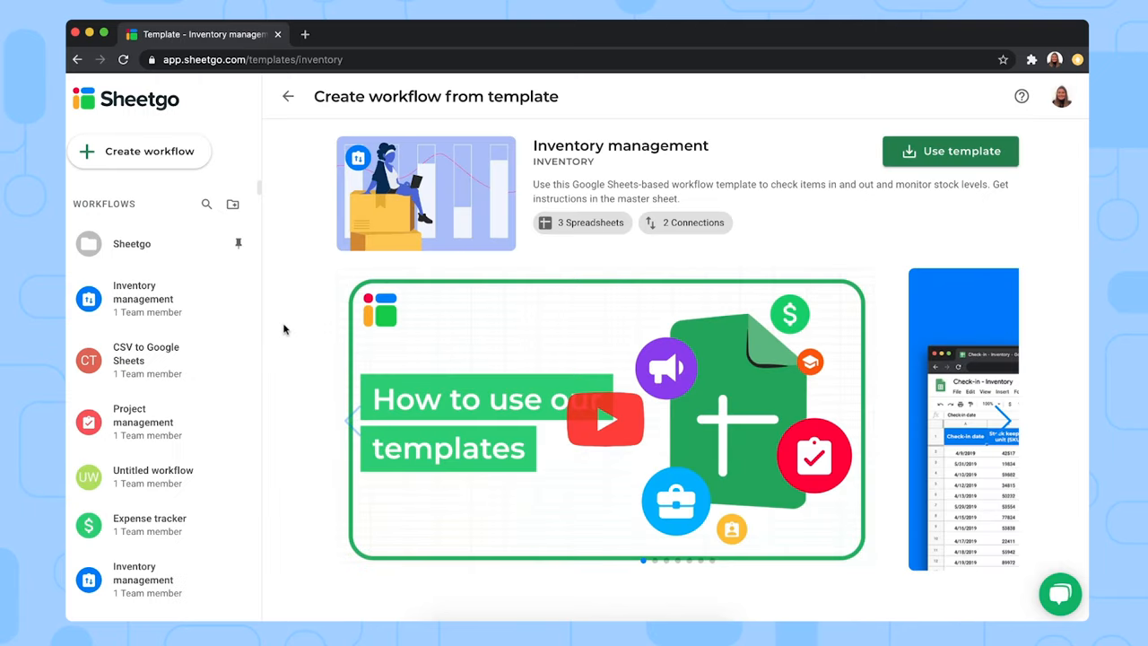
pyautogui.moveTo(969, 151)
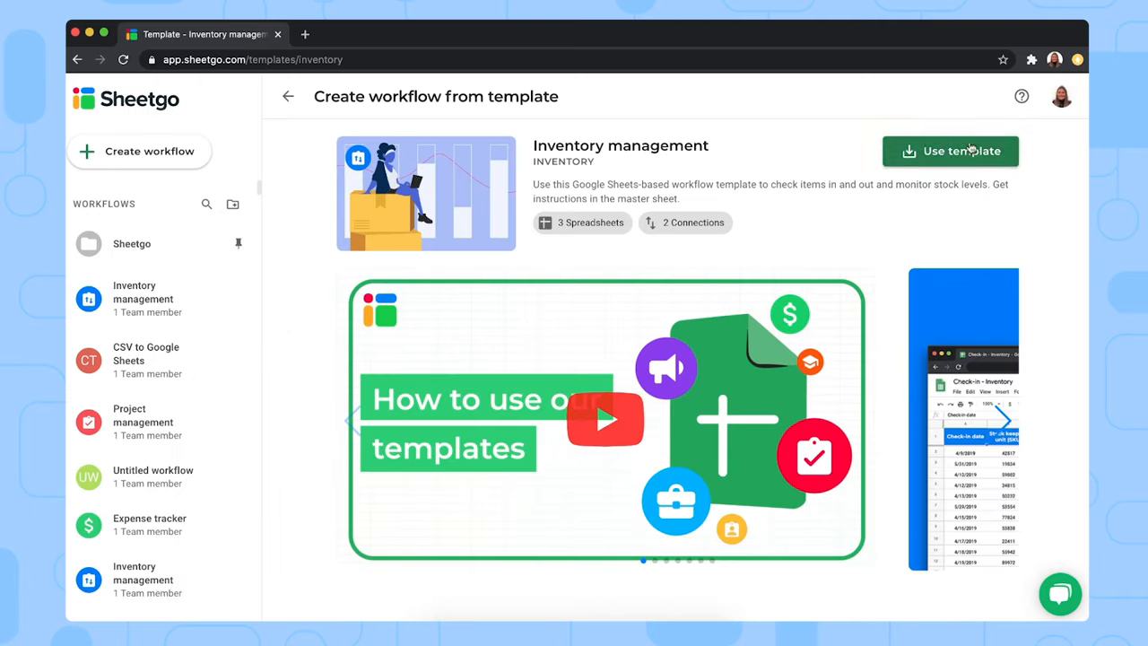
pyautogui.click(951, 151)
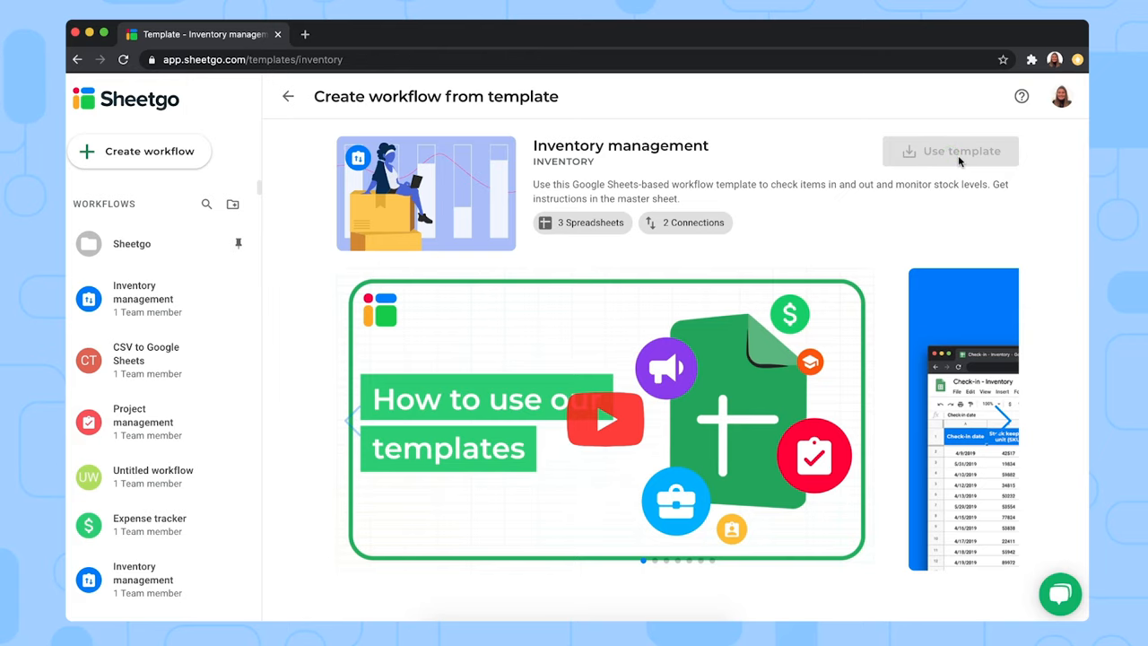
# Step: Open the newly created Inventory management workflow with its master sheet and connection diagram
pyautogui.click(950, 151)
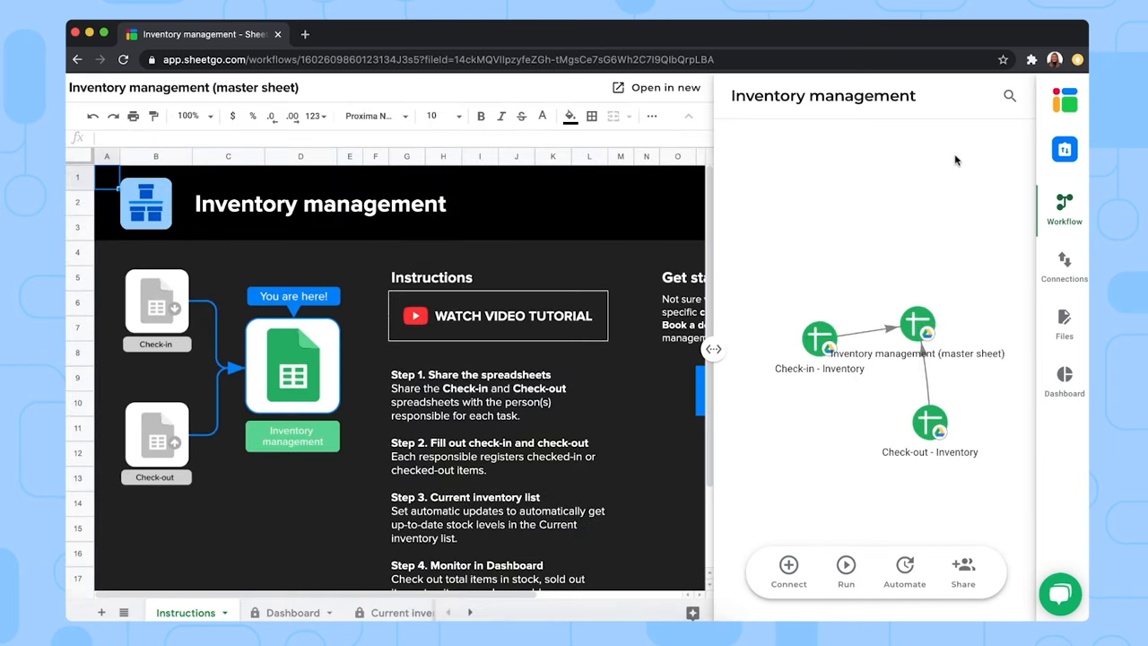
pyautogui.moveTo(762, 265)
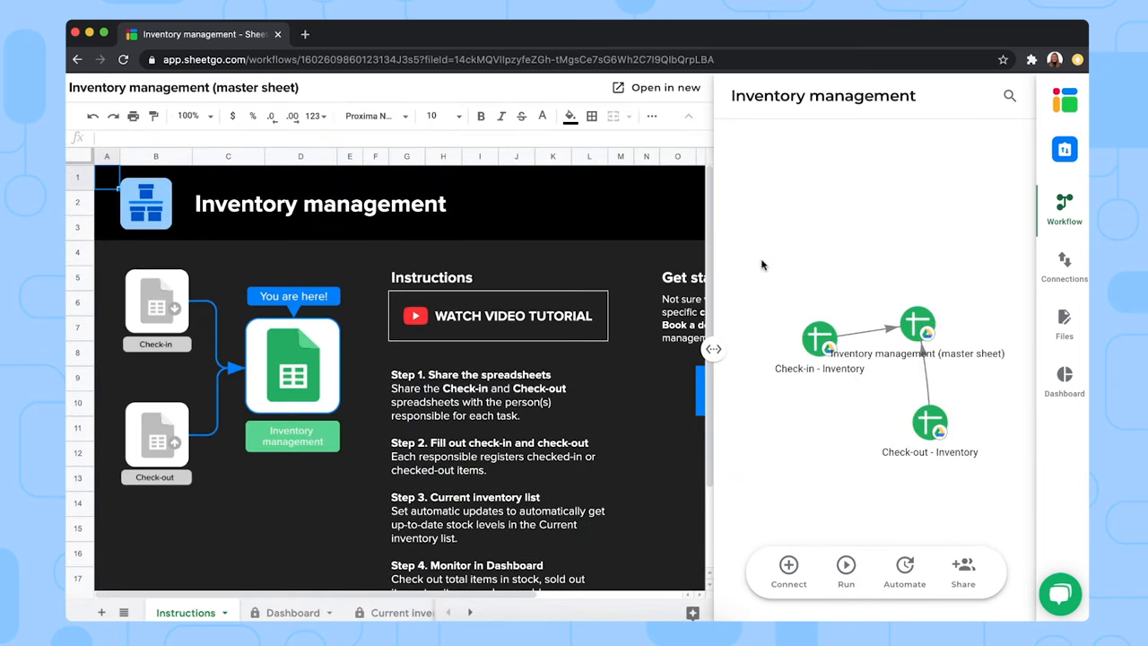
pyautogui.moveTo(376, 520)
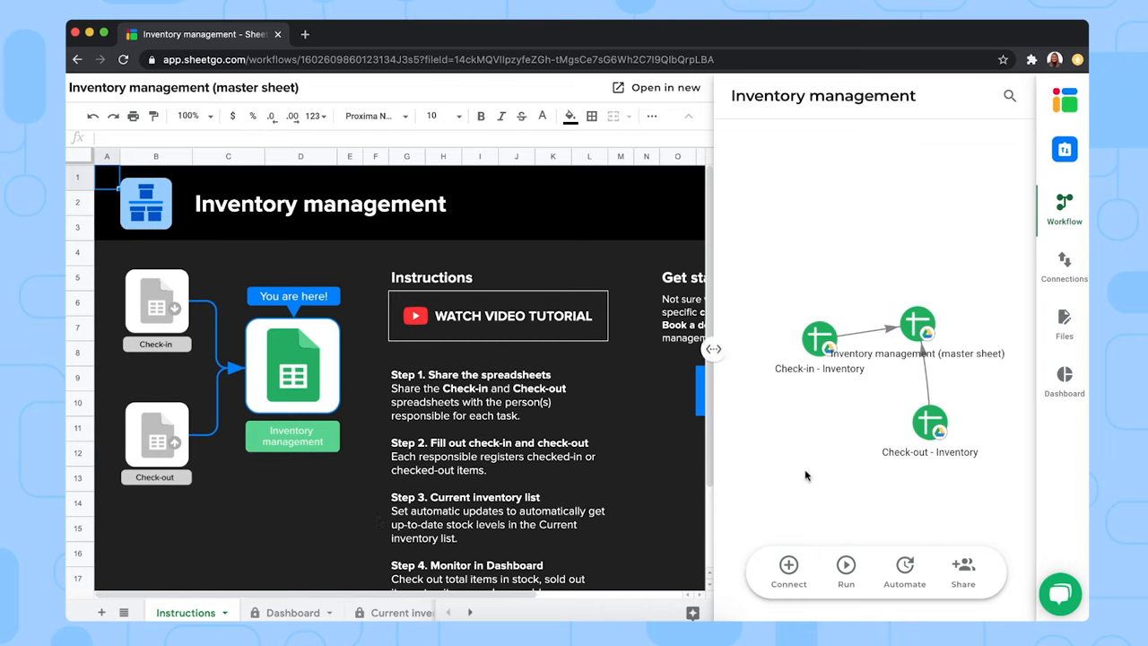
pyautogui.moveTo(804, 498)
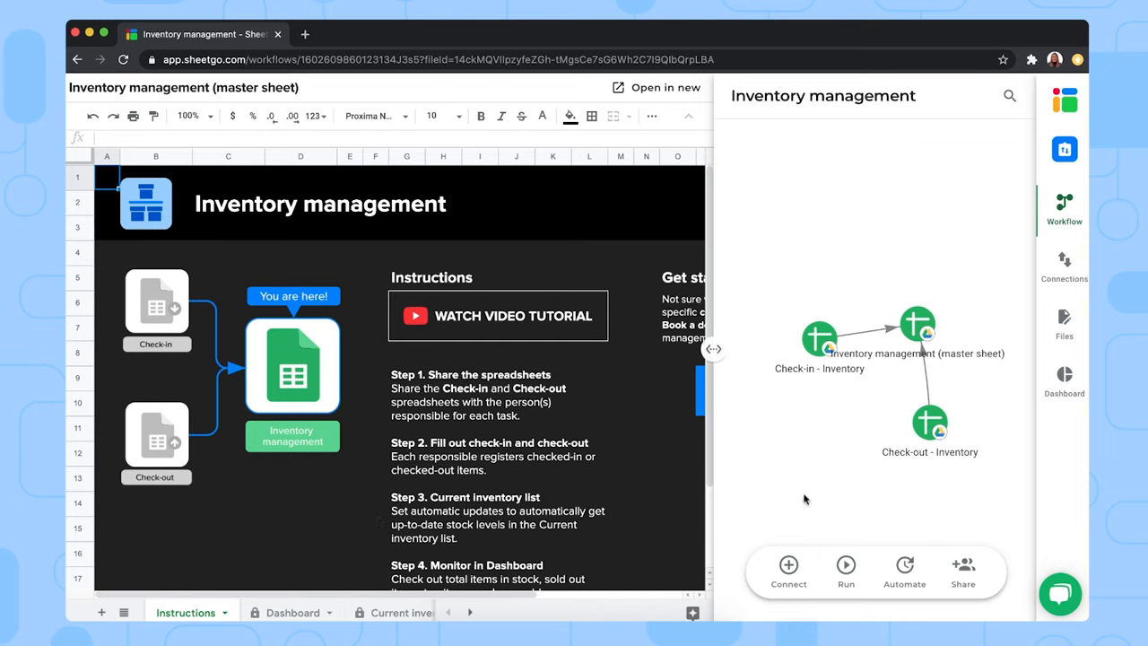
pyautogui.moveTo(434, 488)
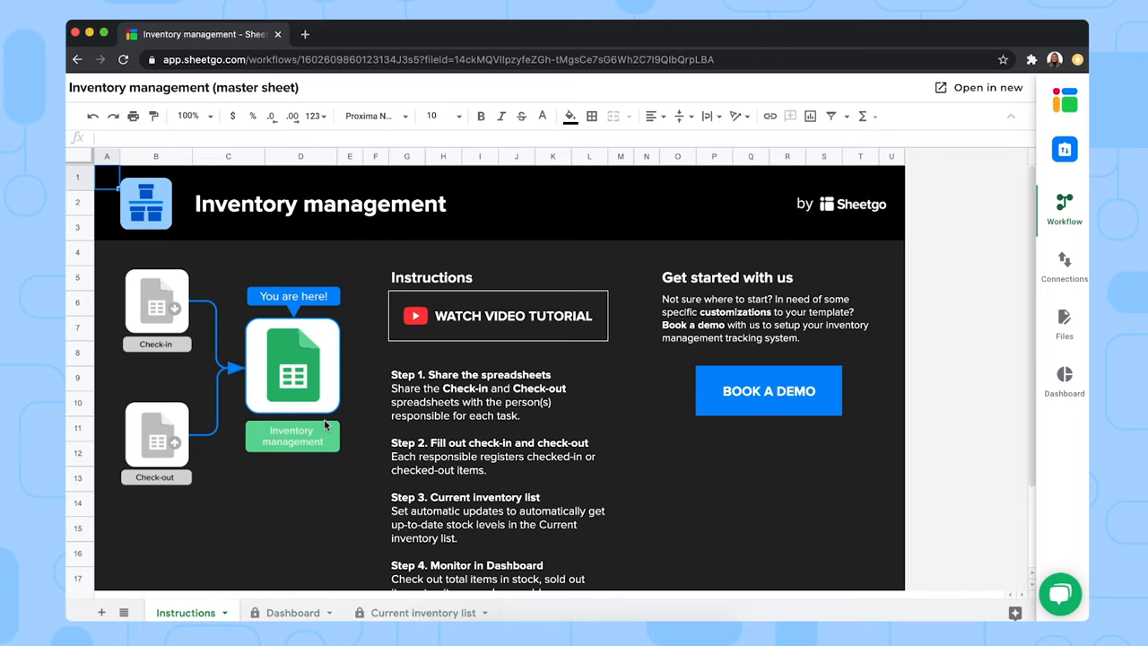
pyautogui.moveTo(320, 424)
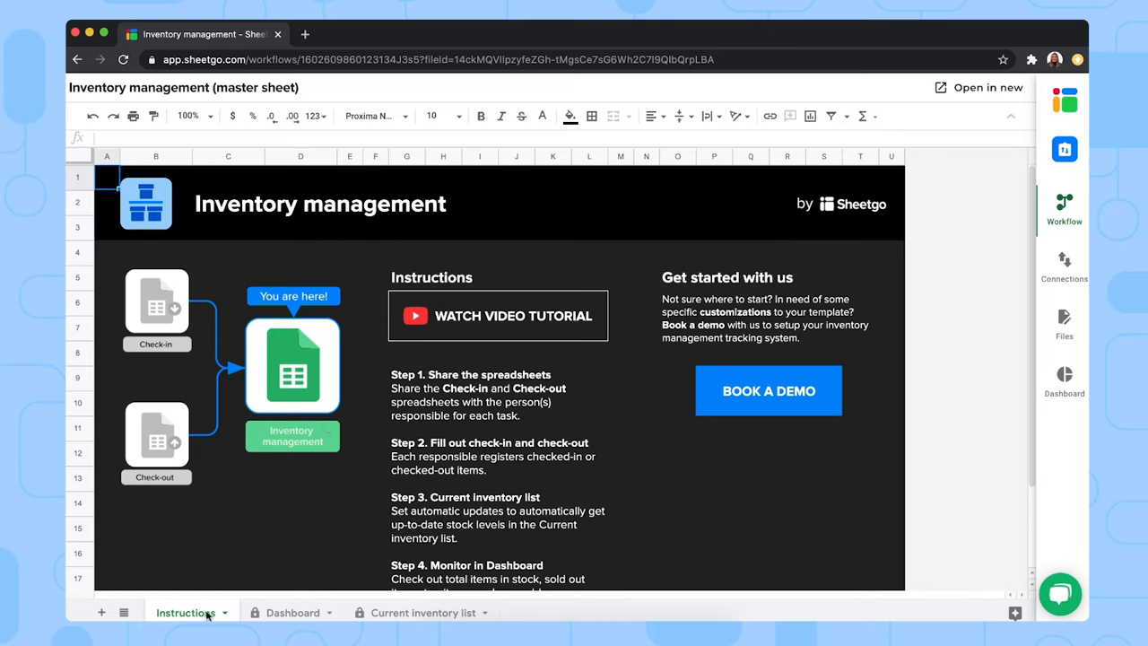
pyautogui.moveTo(355, 427)
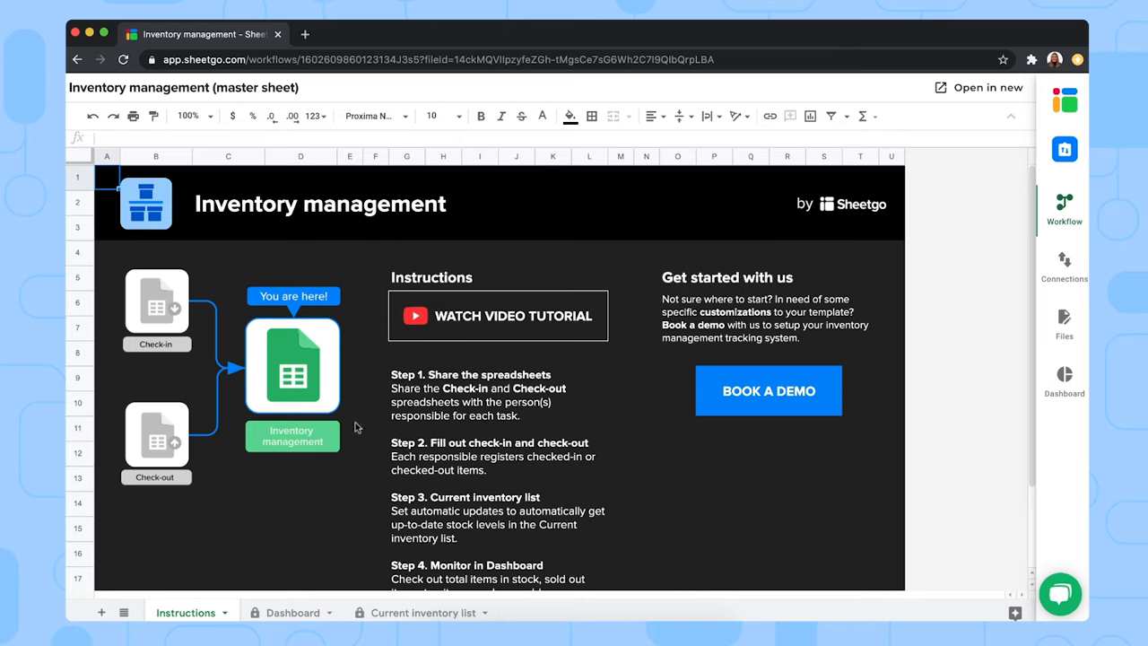
pyautogui.moveTo(314, 485)
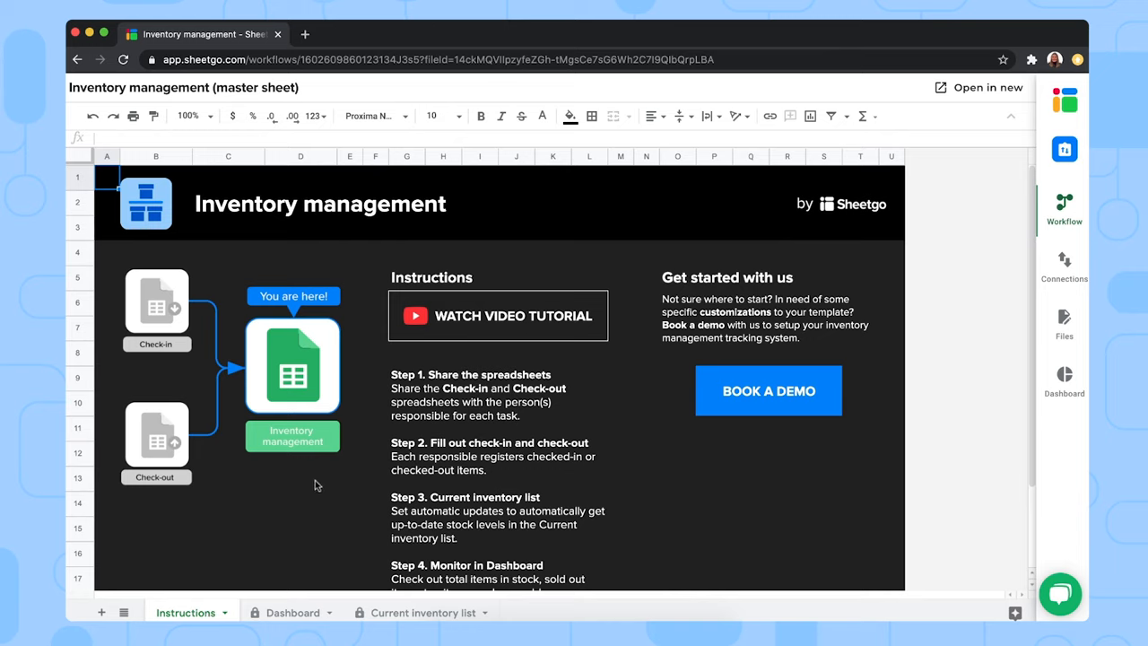
pyautogui.moveTo(297, 610)
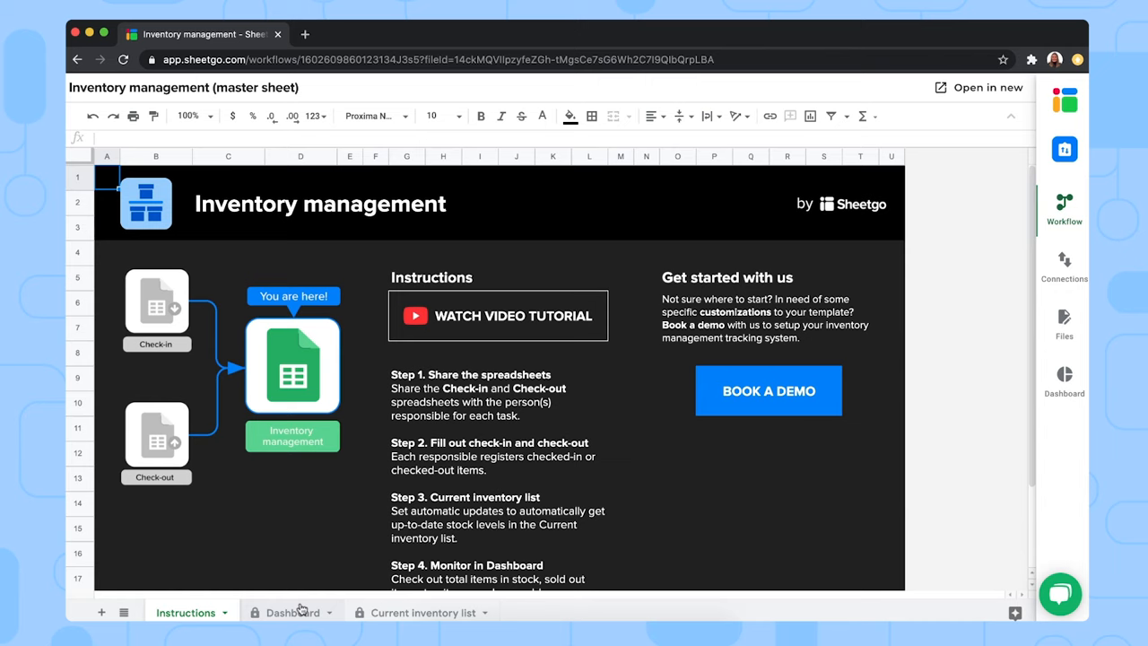
# Step: Show the master sheet Dashboard with 1,677 items in stock, top items and charts
pyautogui.click(289, 614)
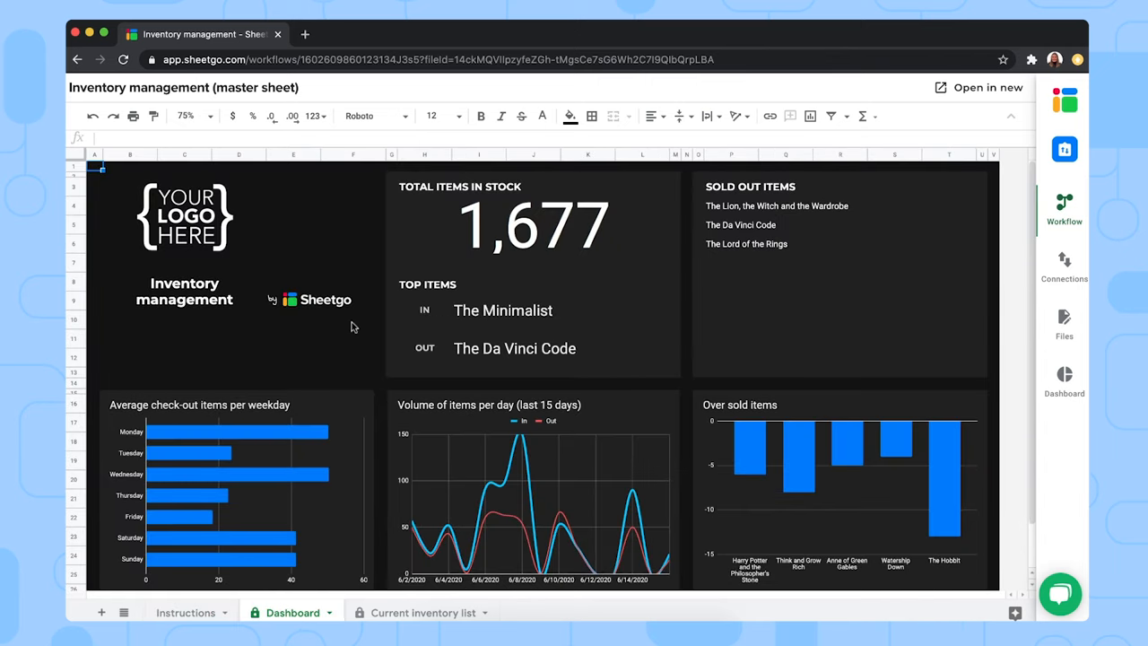
pyautogui.moveTo(595, 244)
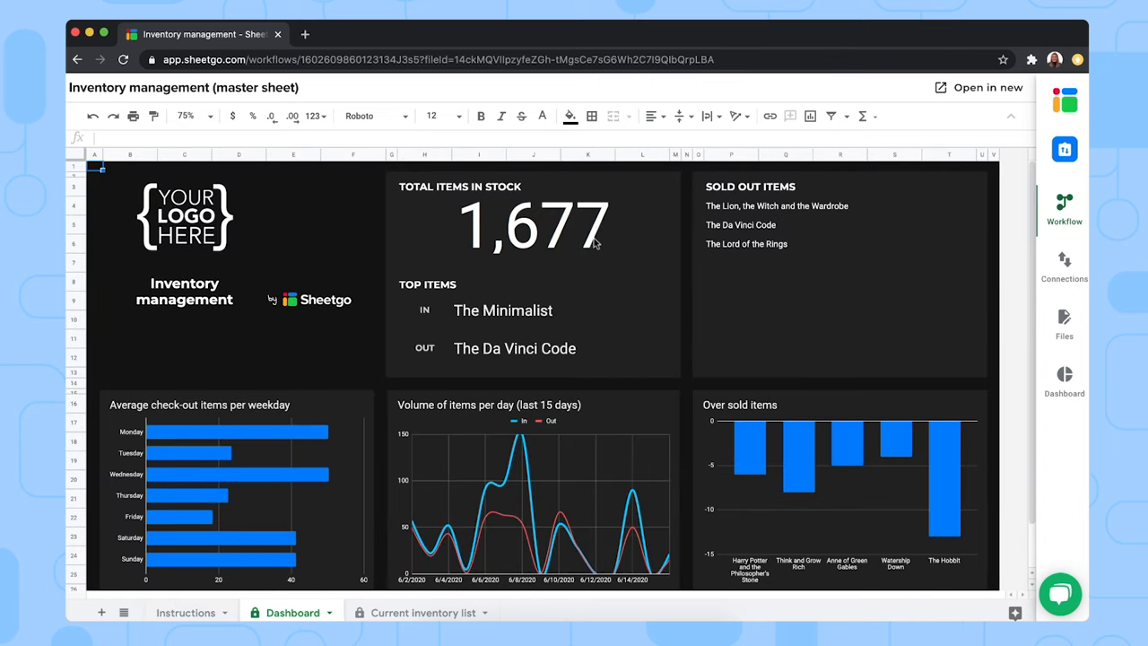
pyautogui.moveTo(677, 226)
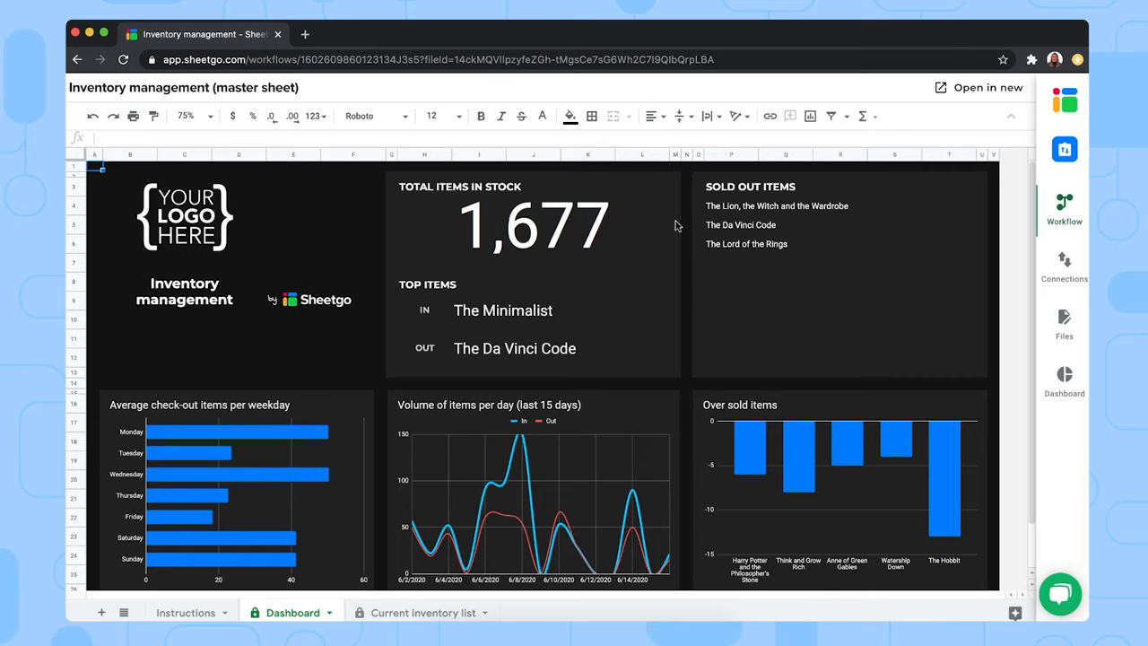
pyautogui.moveTo(736, 255)
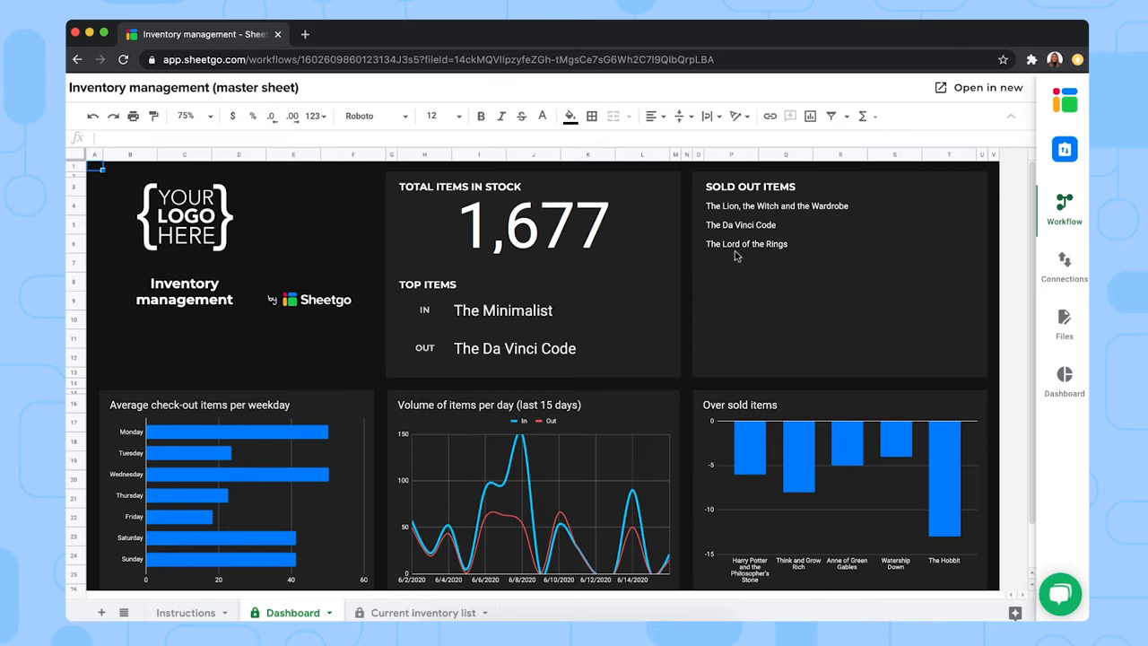
pyautogui.moveTo(491, 493)
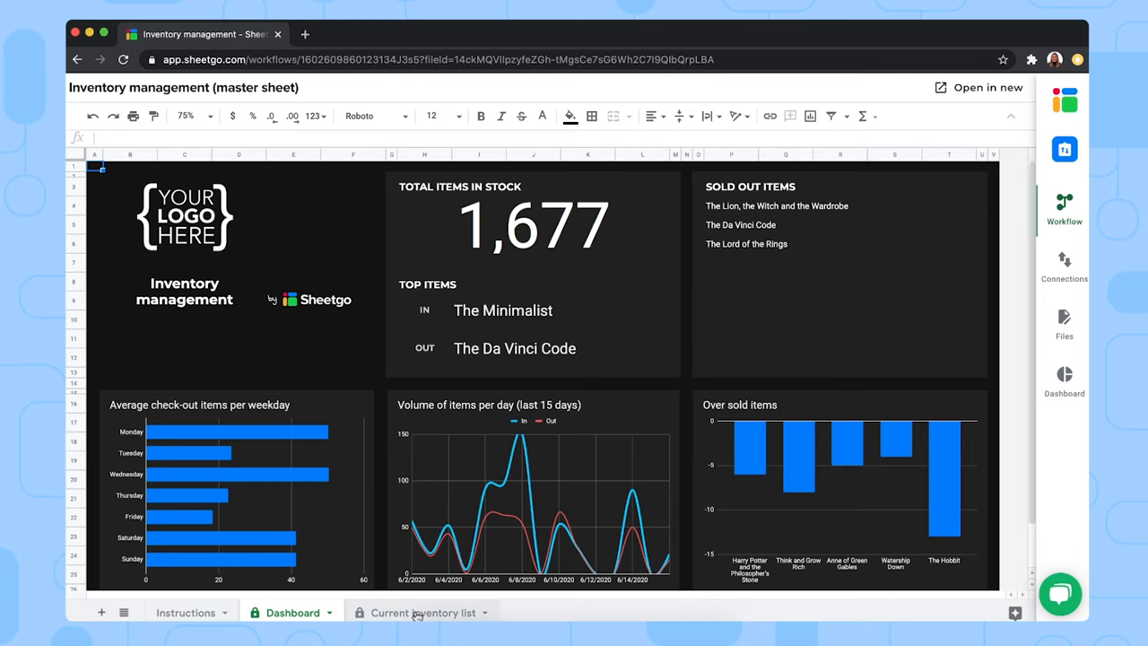
# Step: Show the Current inventory list with per-item check-in, check-out and inventory totals
pyautogui.click(419, 614)
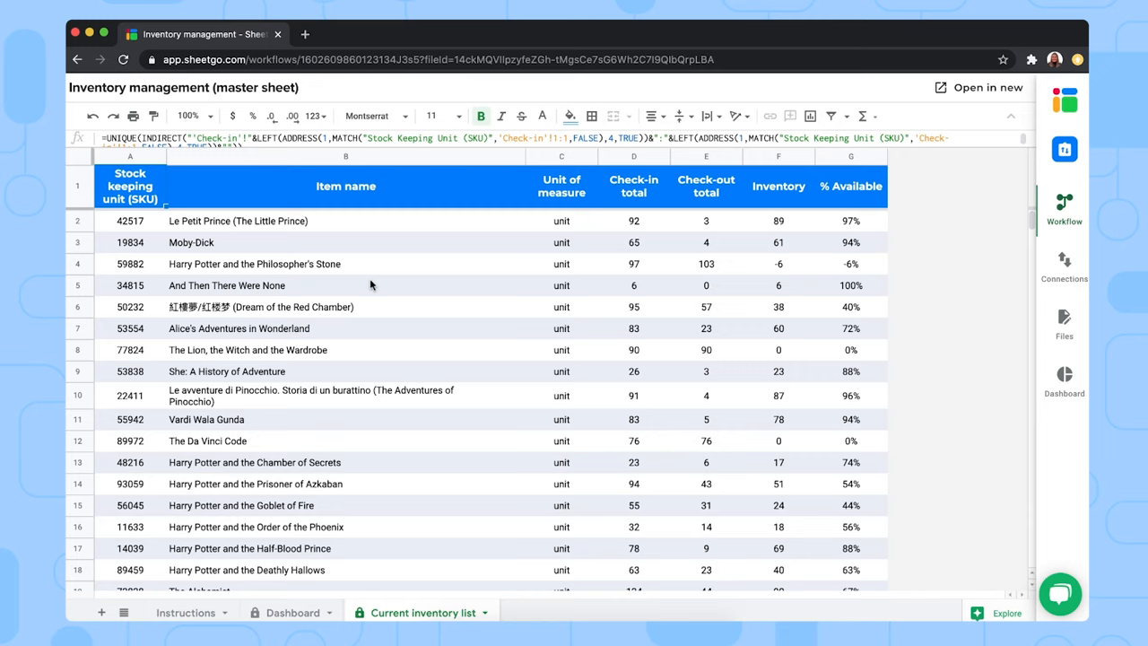
pyautogui.moveTo(495, 240)
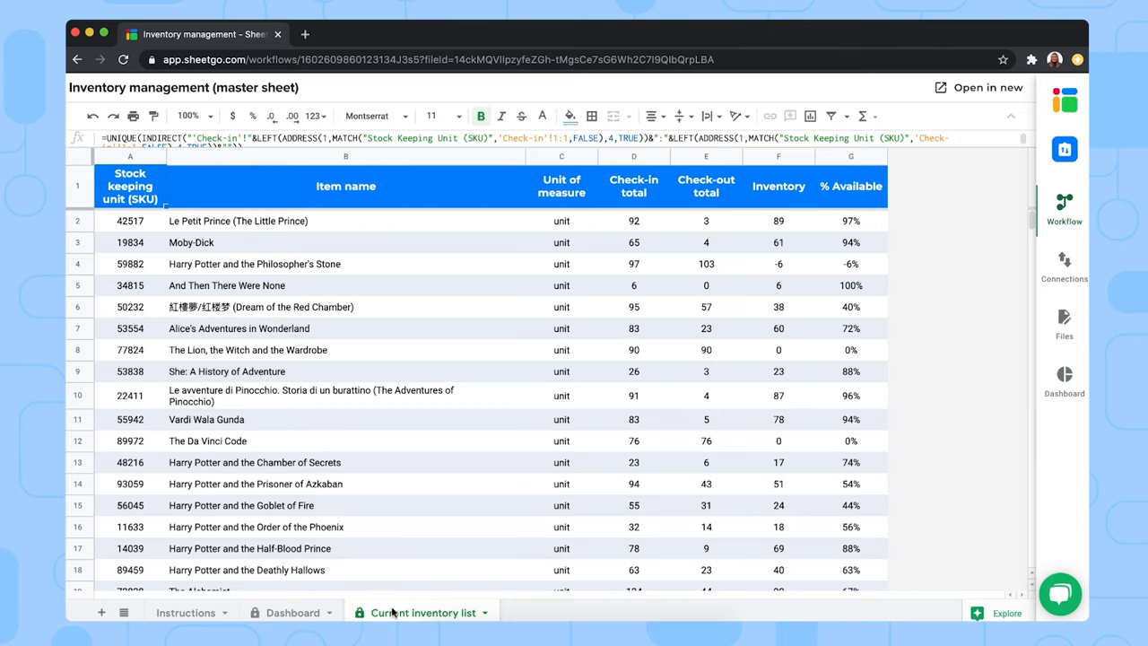
pyautogui.moveTo(420, 619)
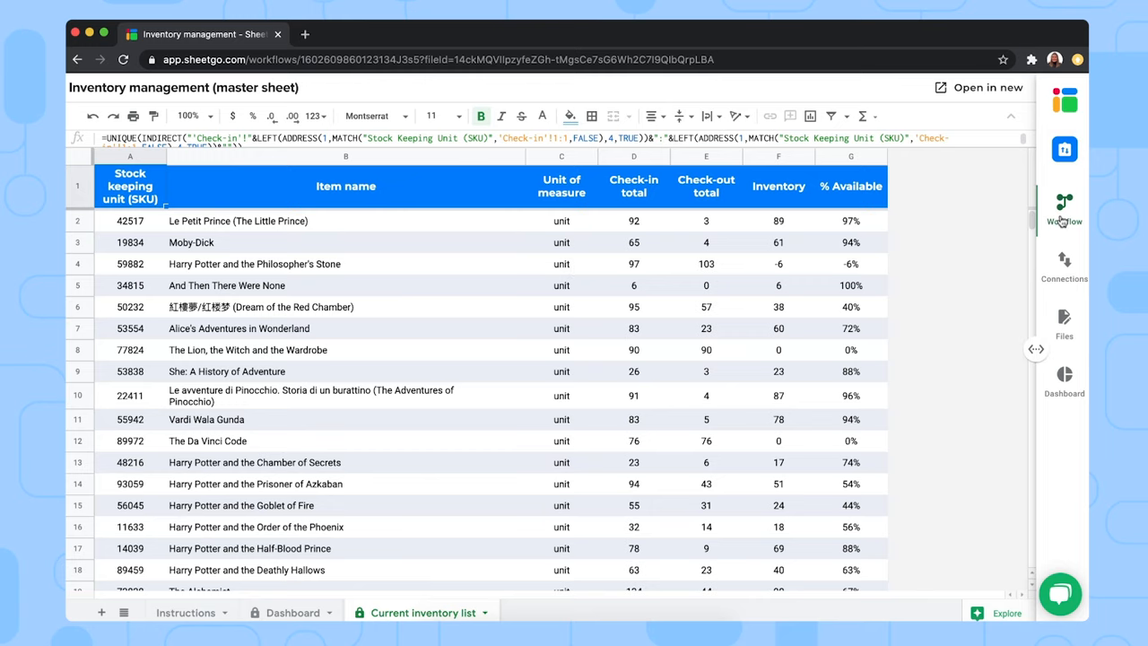
# Step: Show the workflow diagram and view the Check-in - Inventory spreadsheet's instructions
pyautogui.click(1063, 199)
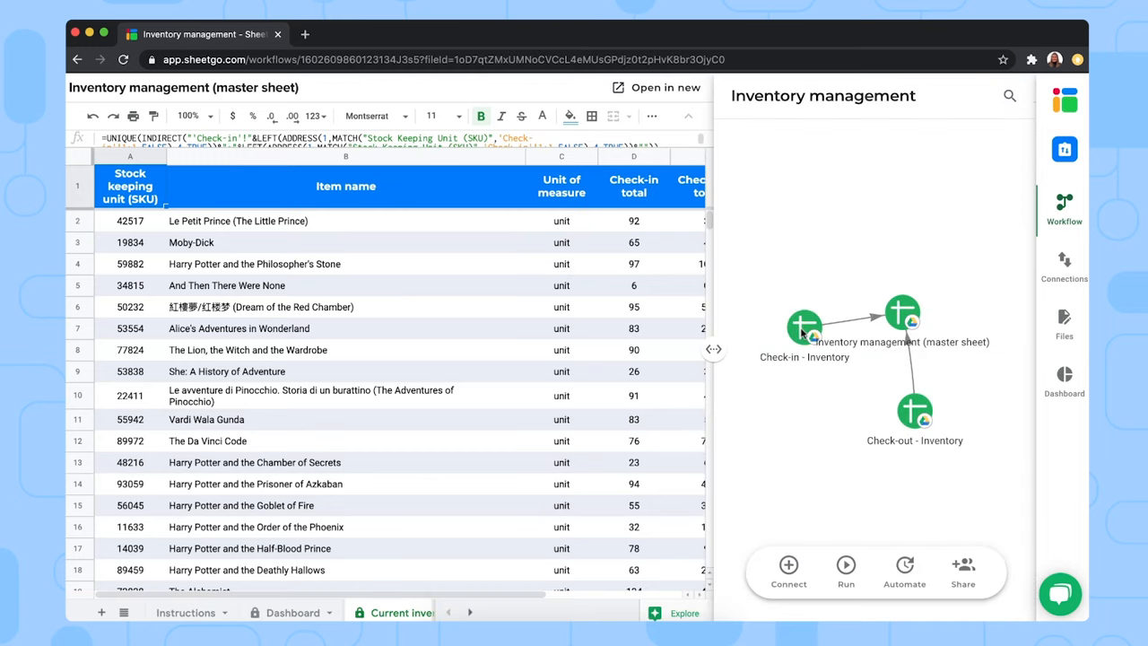
pyautogui.click(804, 327)
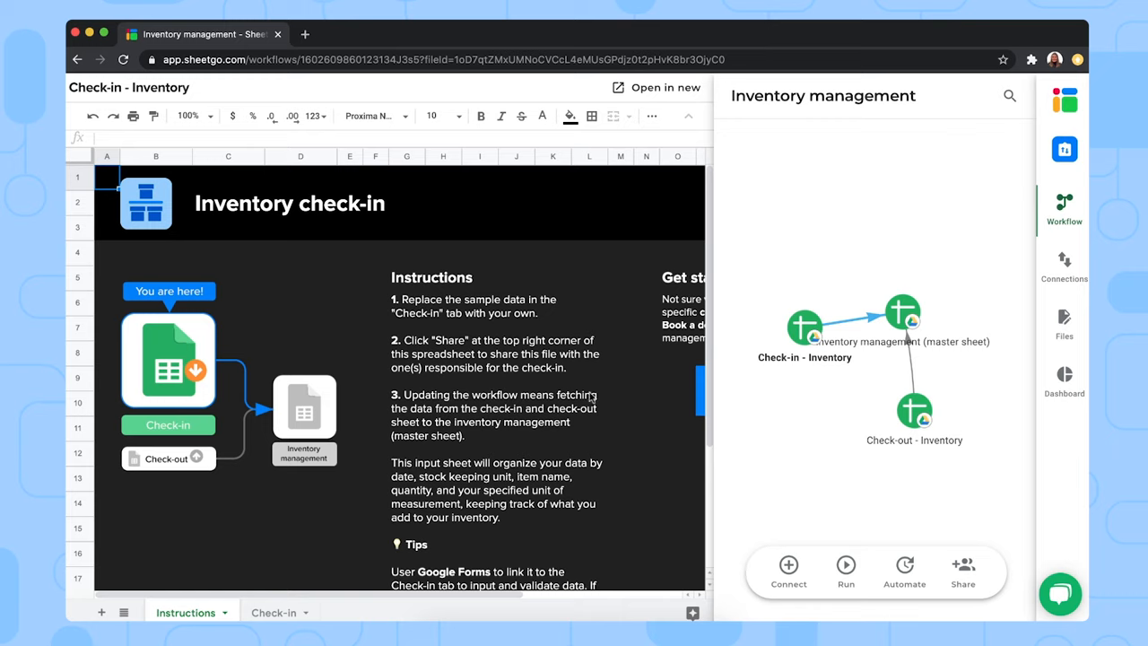
pyautogui.moveTo(529, 441)
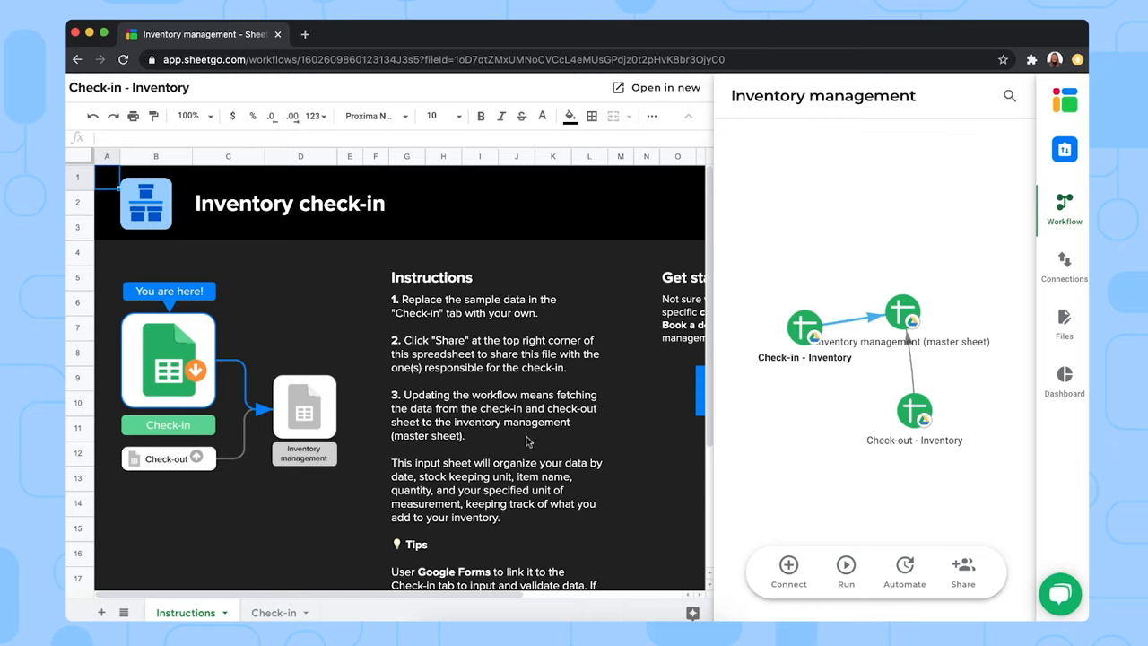
pyautogui.moveTo(667, 95)
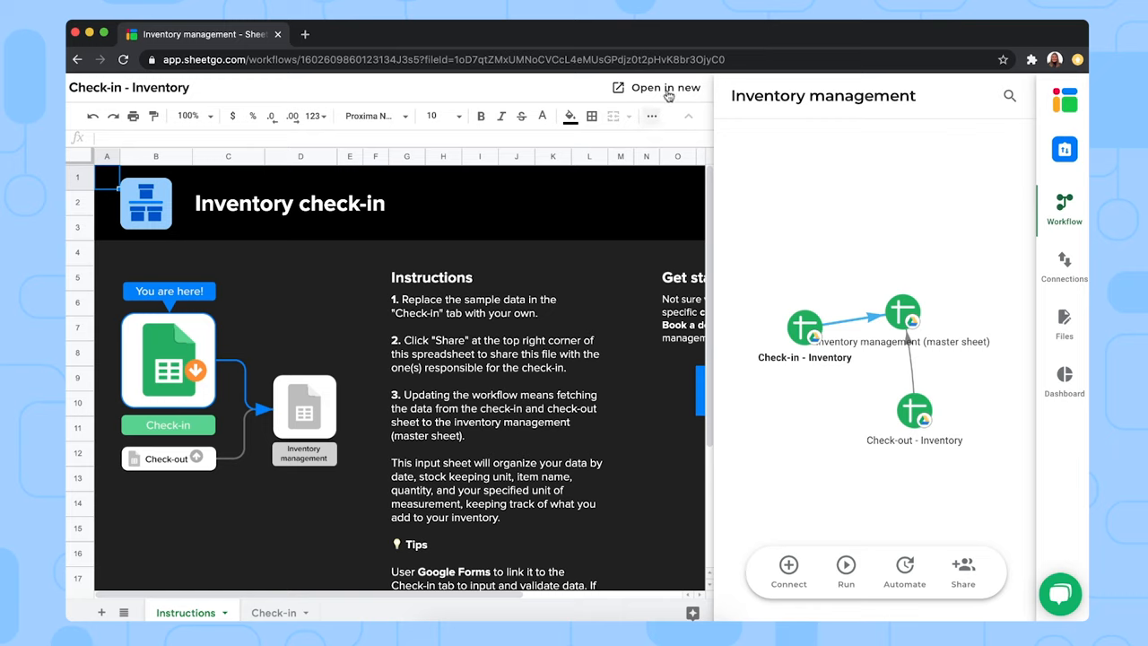
# Step: View the Check-in - Inventory spreadsheet full-width and show its Check-in sheet of books and quantities
pyautogui.click(667, 86)
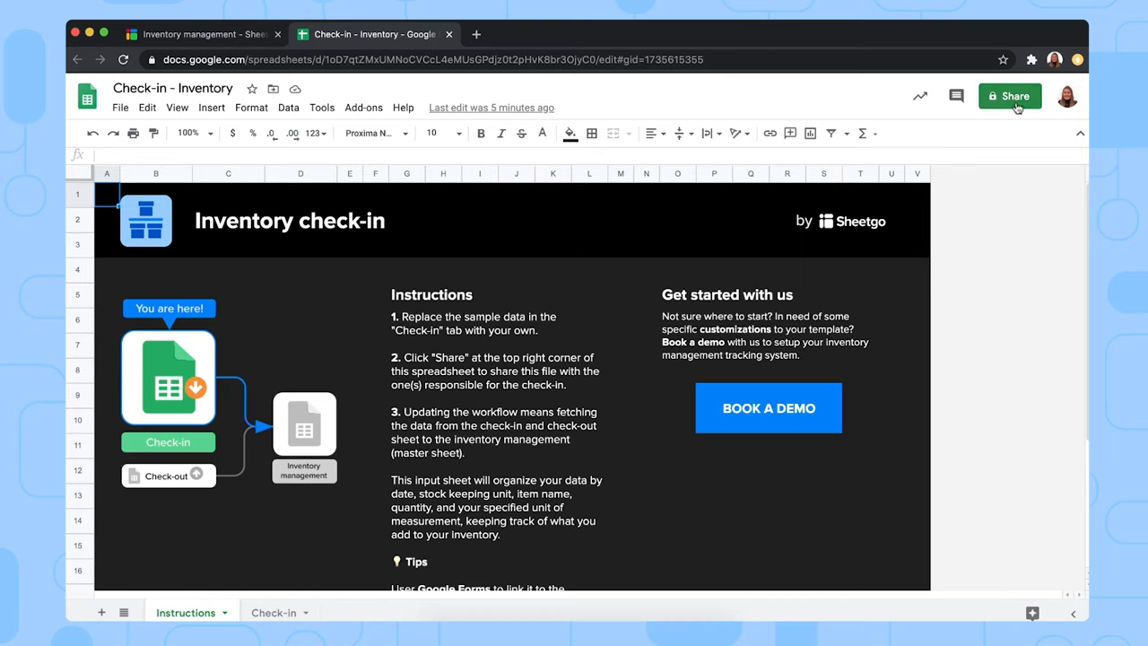
pyautogui.moveTo(1017, 104)
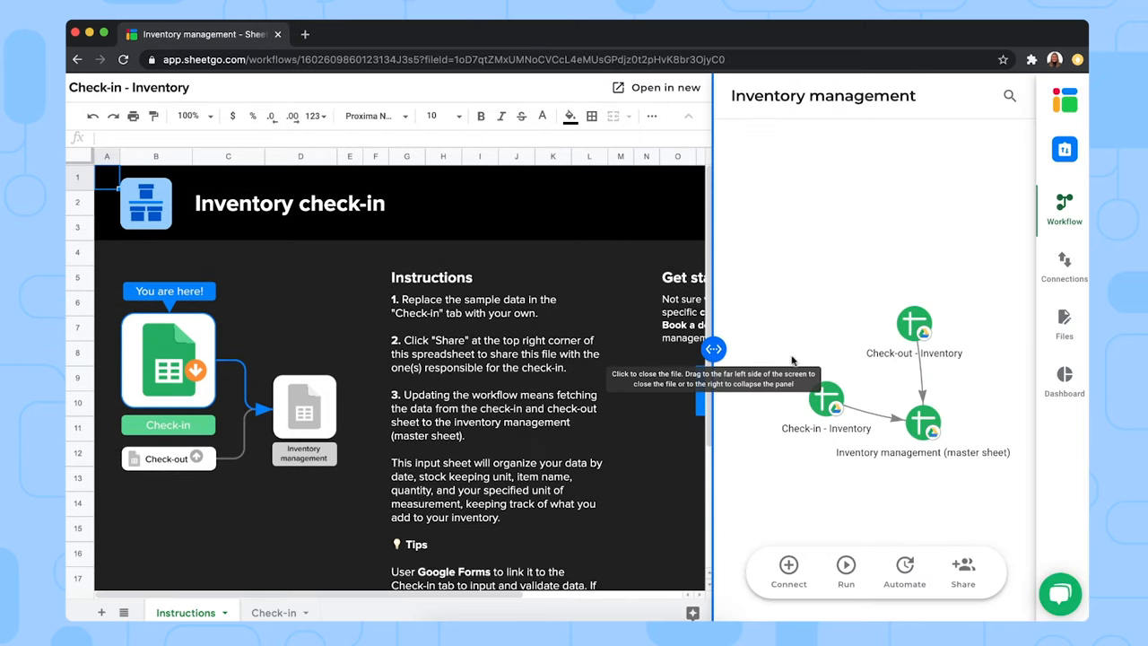
pyautogui.click(714, 348)
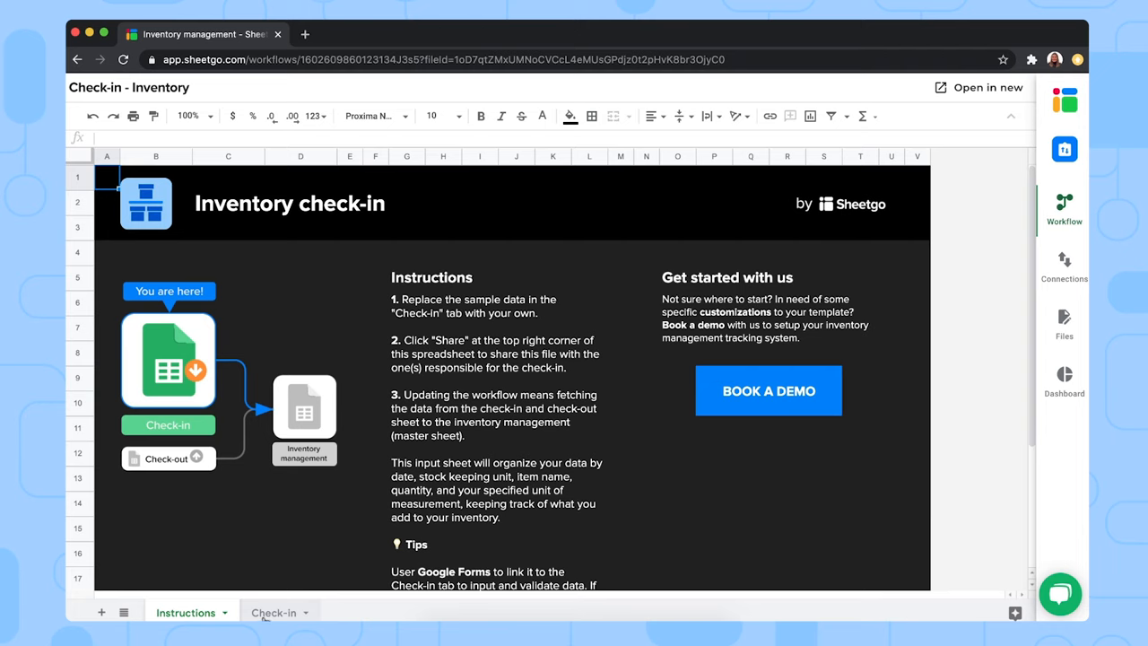
pyautogui.click(273, 614)
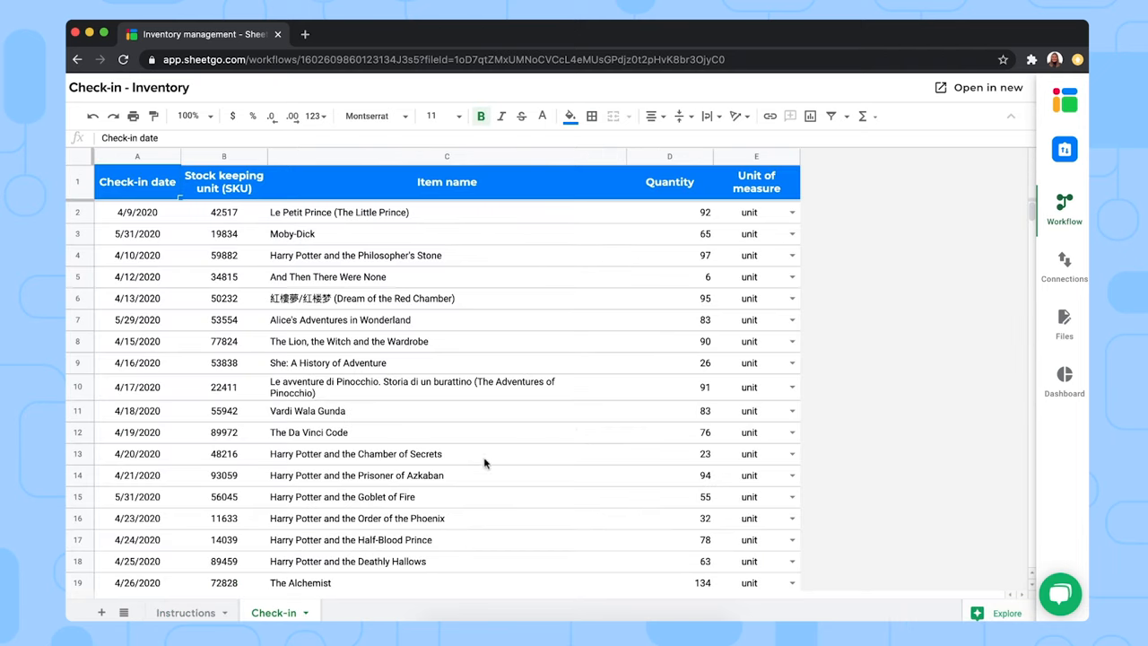
pyautogui.moveTo(366, 348)
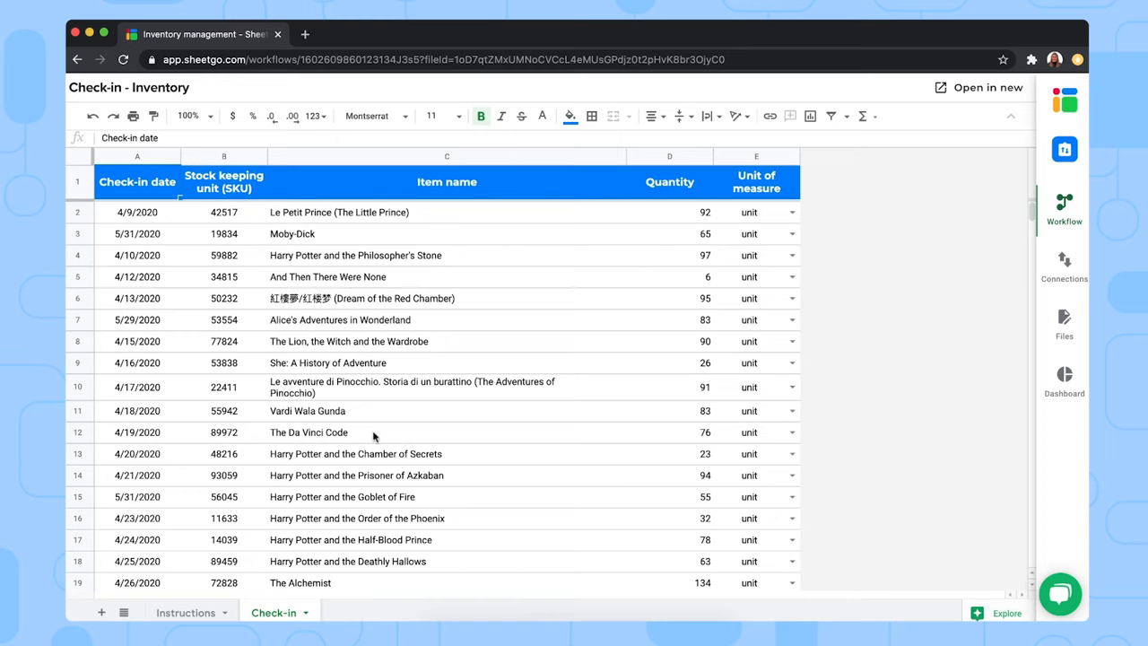
pyautogui.moveTo(434, 237)
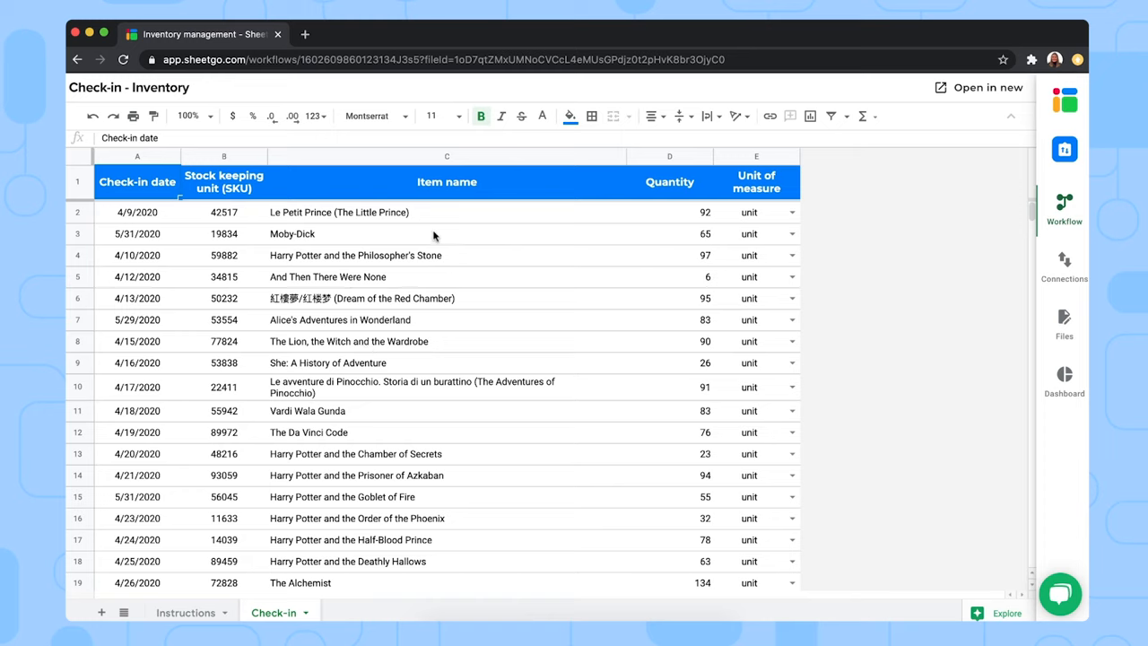
pyautogui.moveTo(459, 430)
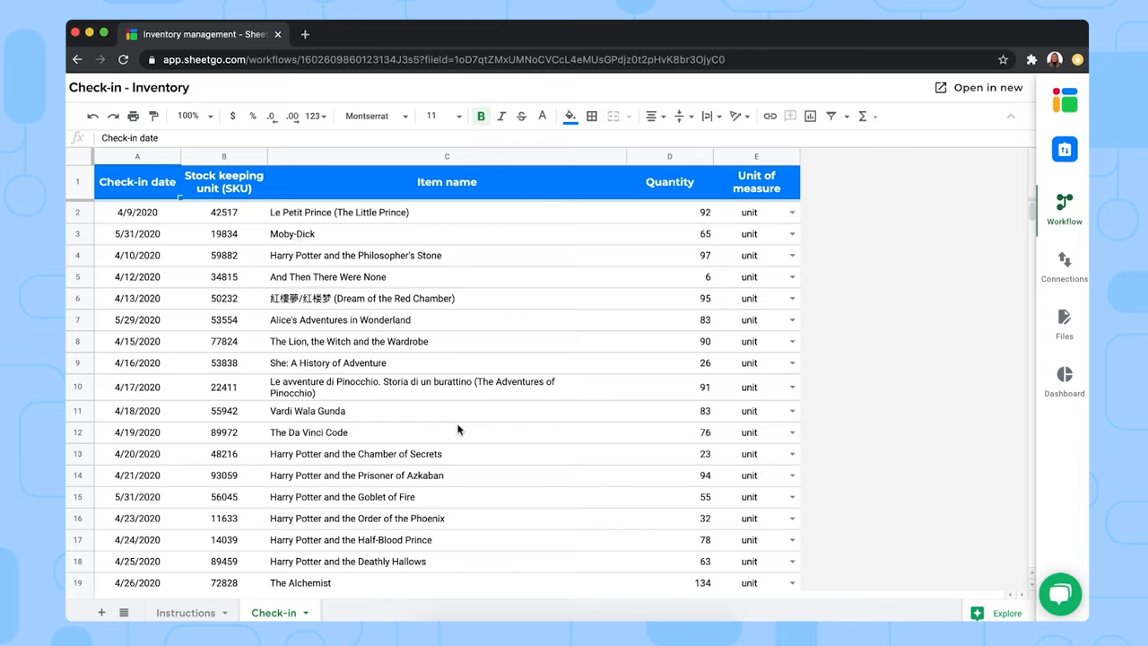
pyautogui.moveTo(409, 415)
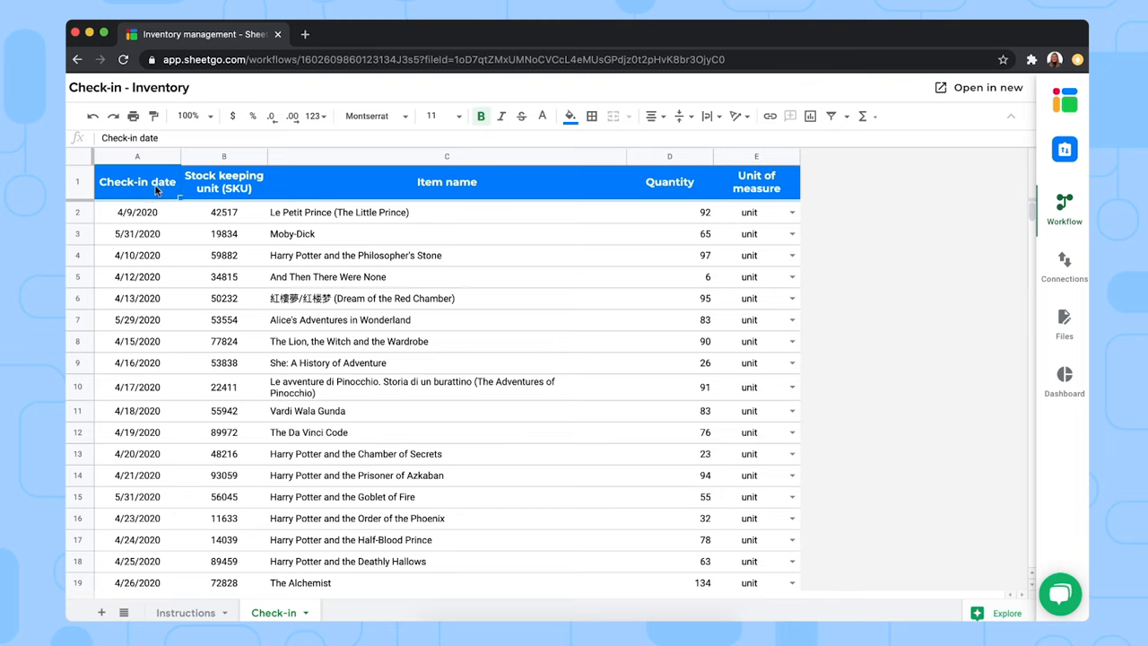
pyautogui.moveTo(441, 201)
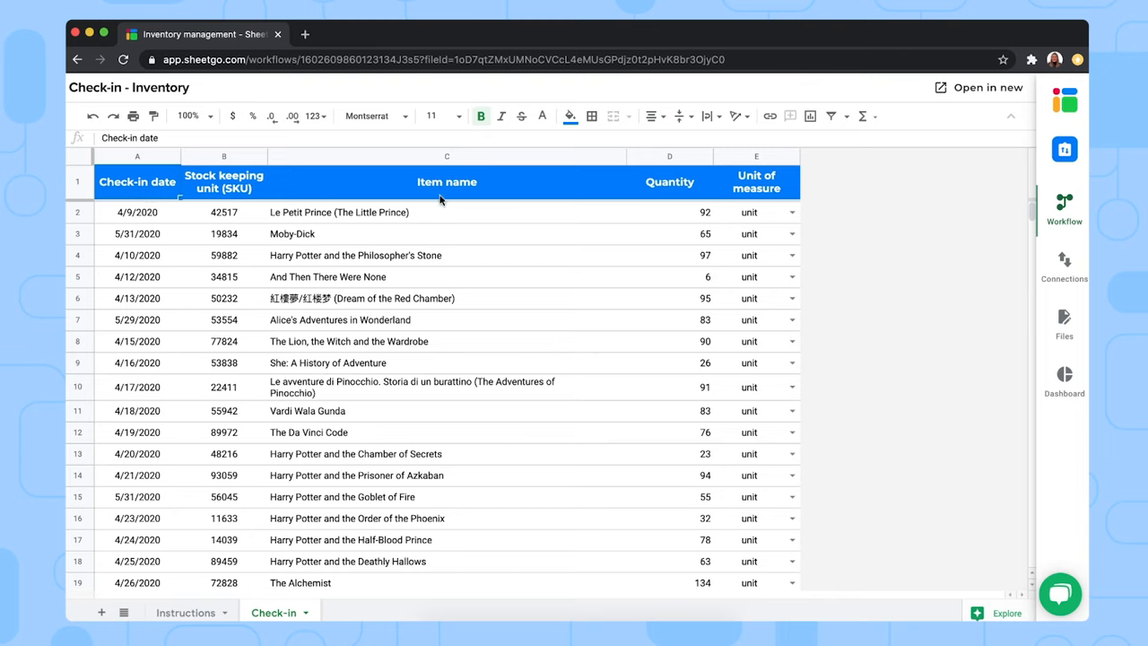
pyautogui.moveTo(676, 194)
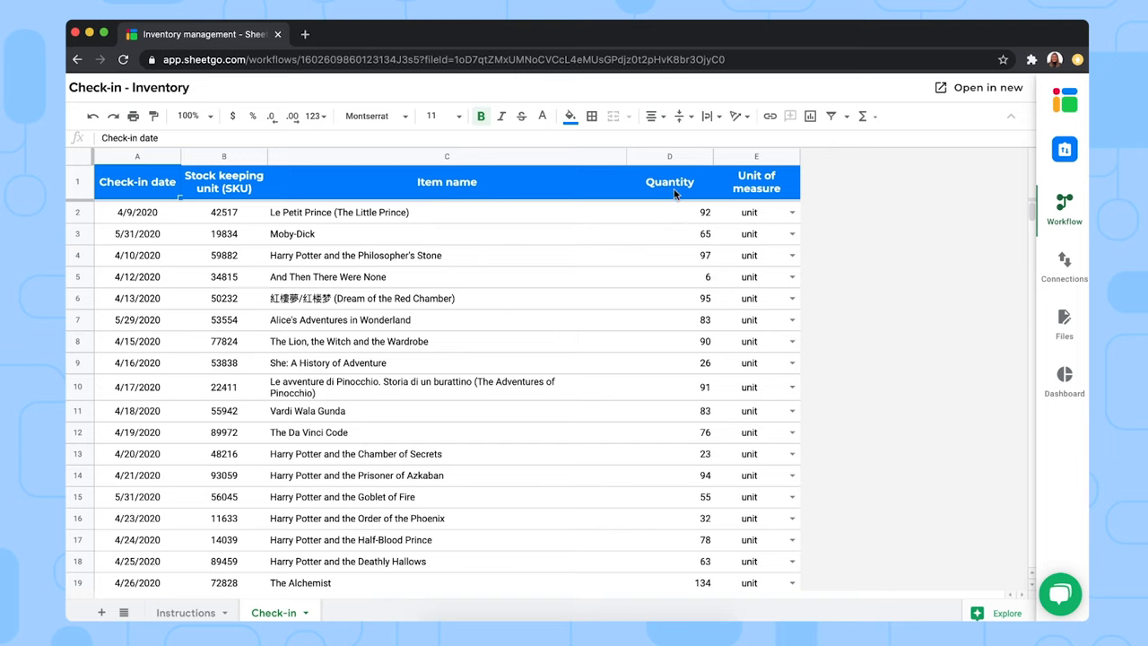
pyautogui.moveTo(773, 438)
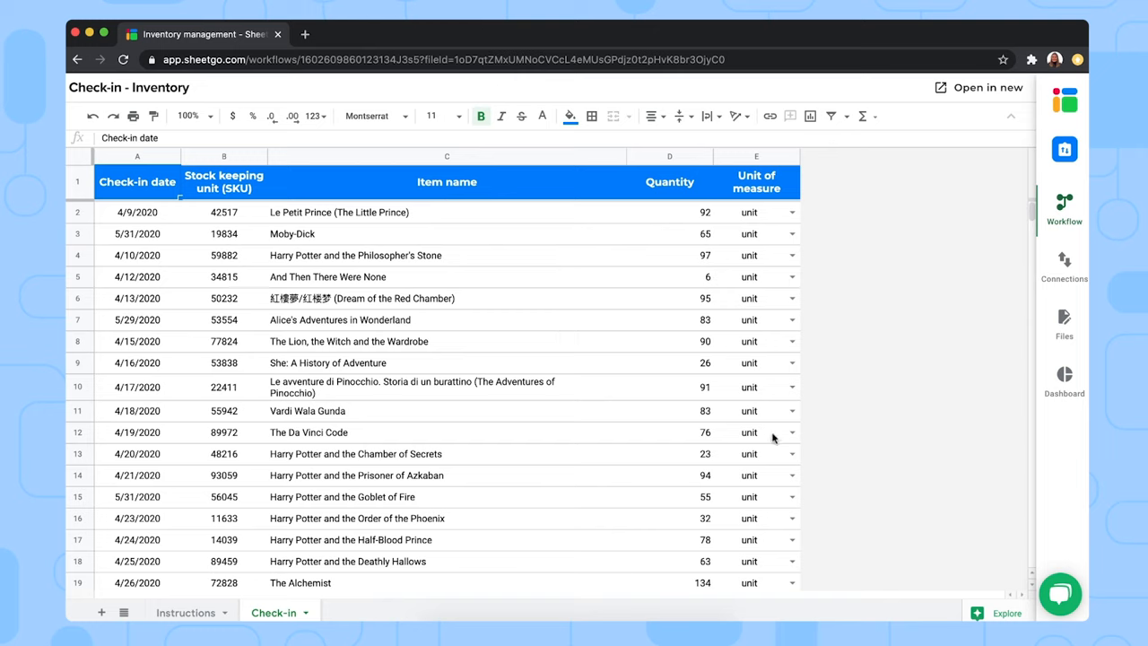
pyautogui.moveTo(724, 369)
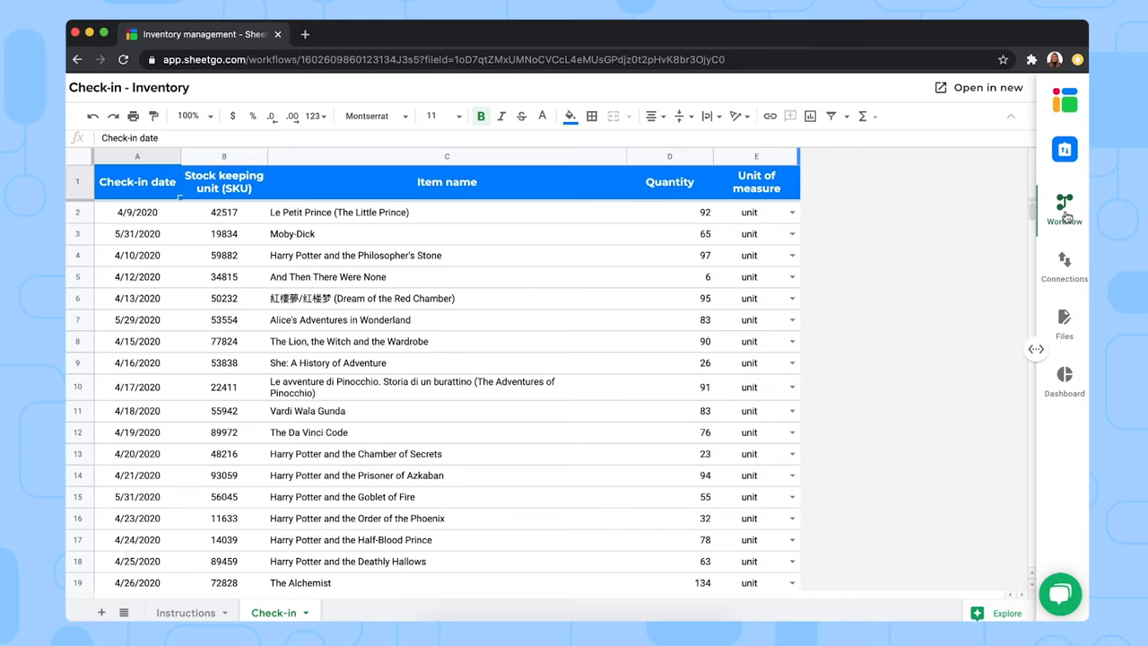
# Step: Reopen the workflow map linking Check-in, Check-out and the master inventory sheet
pyautogui.click(1063, 201)
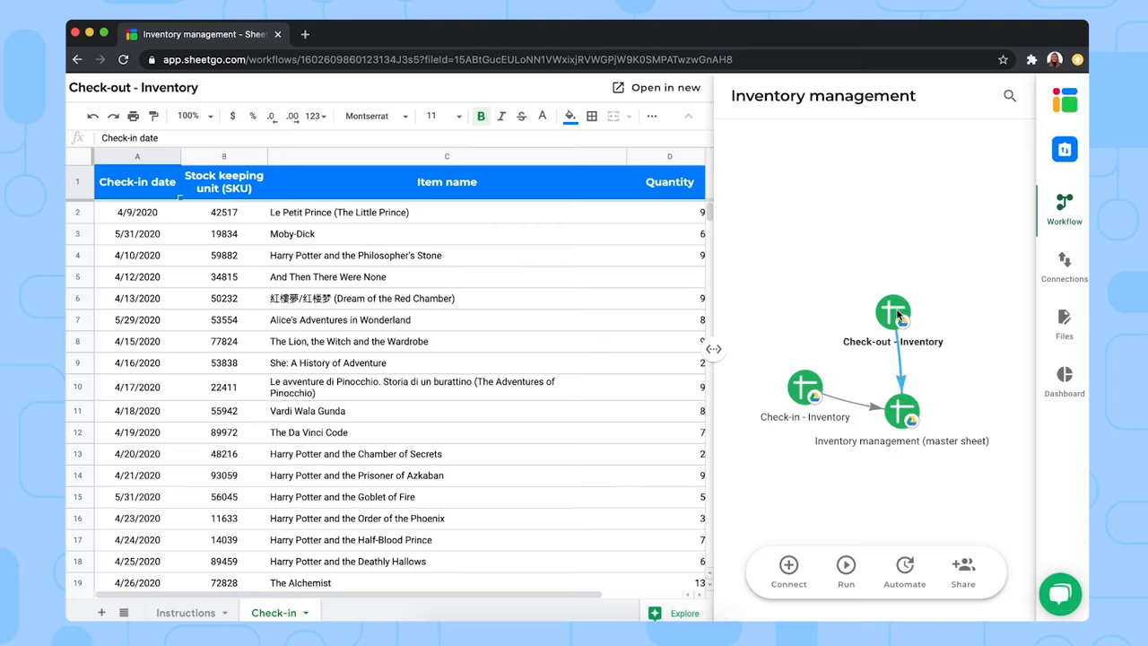
# Step: View the Check-out - Inventory file's Check-out sheet with dates, SKUs, items and quantities
pyautogui.click(183, 614)
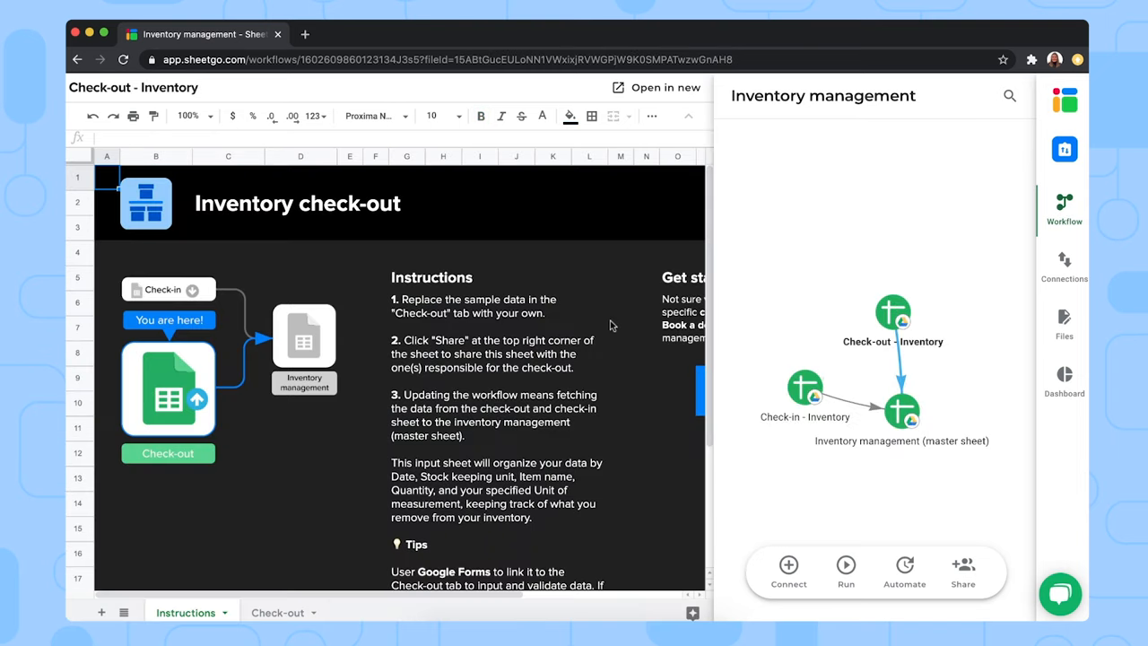
pyautogui.moveTo(622, 357)
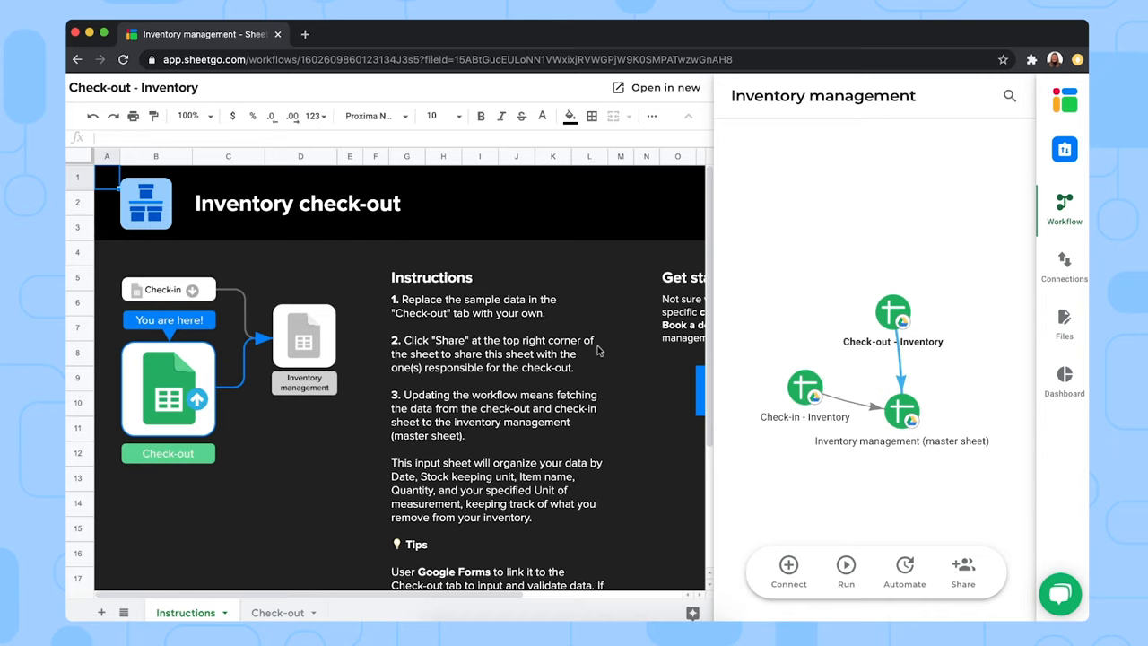
pyautogui.moveTo(319, 574)
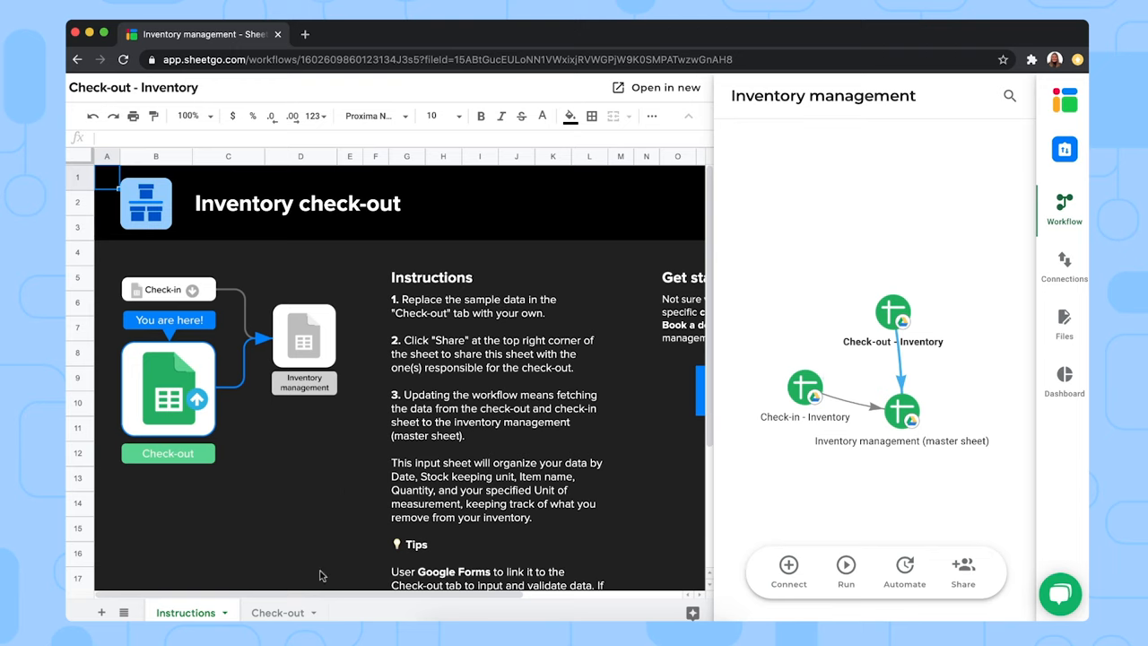
pyautogui.click(278, 613)
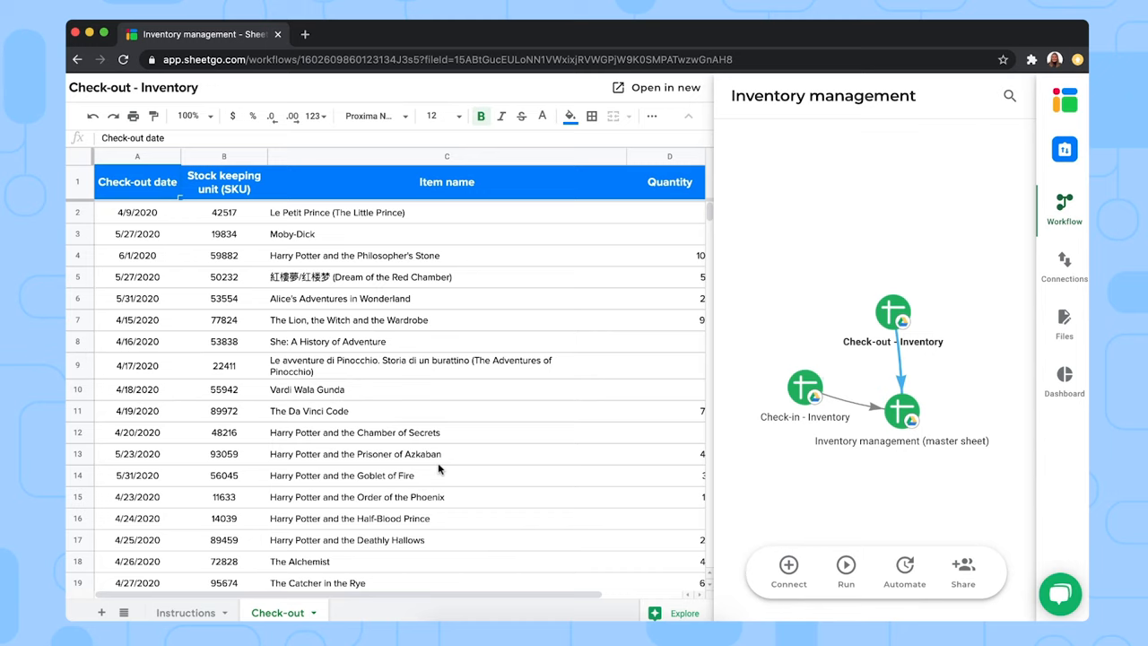
pyautogui.moveTo(461, 427)
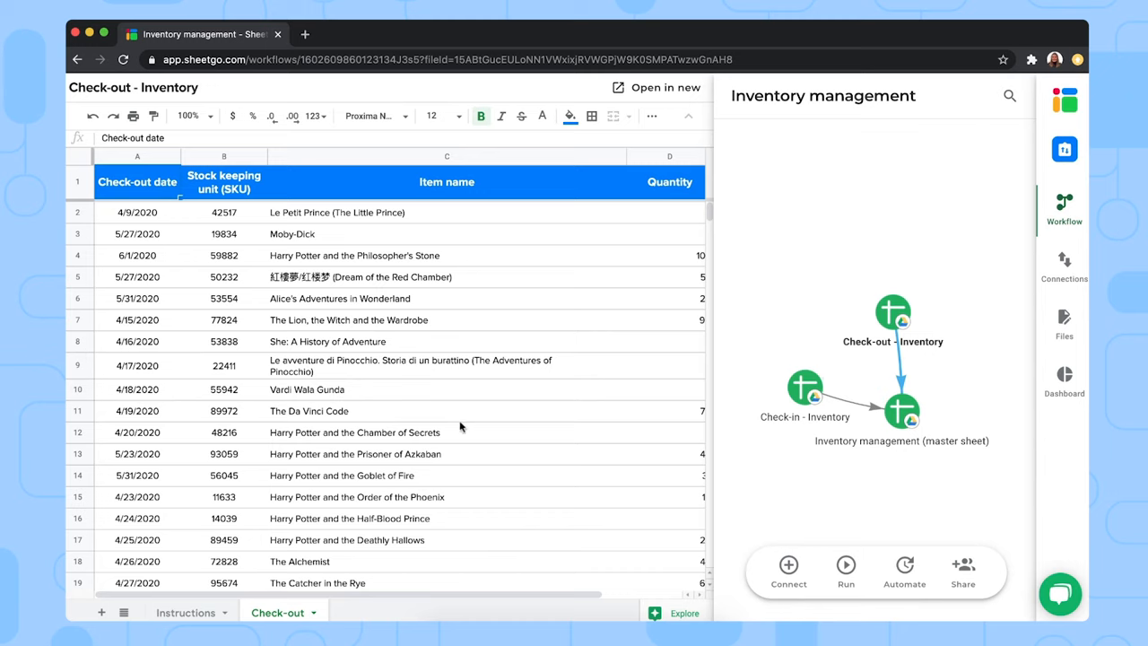
pyautogui.moveTo(495, 395)
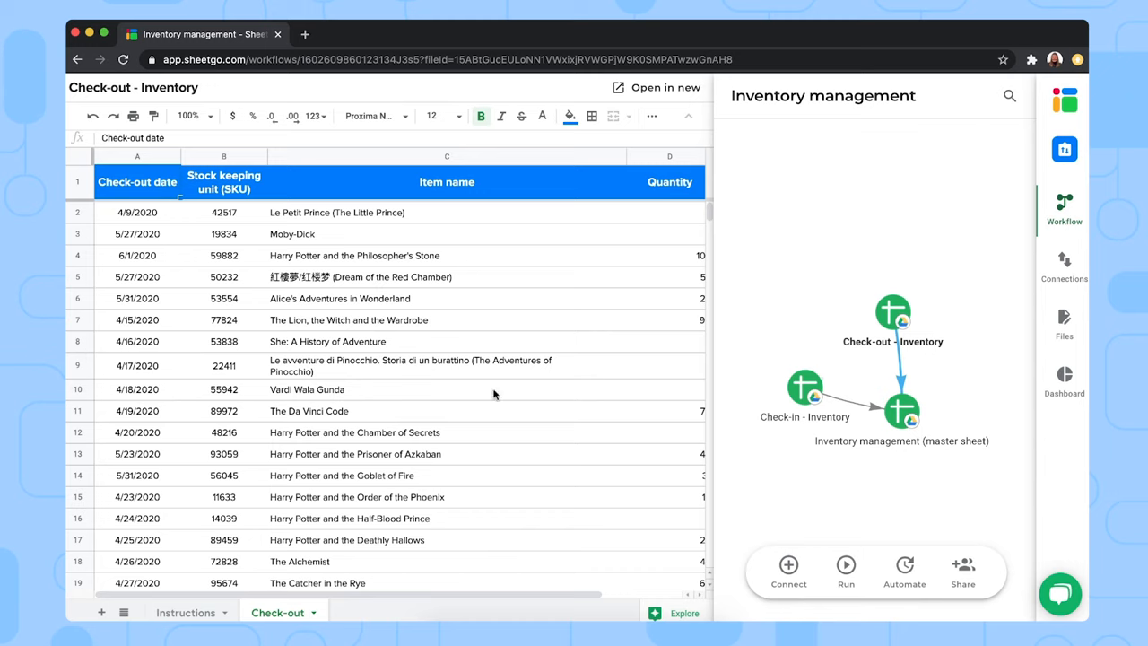
pyautogui.moveTo(549, 384)
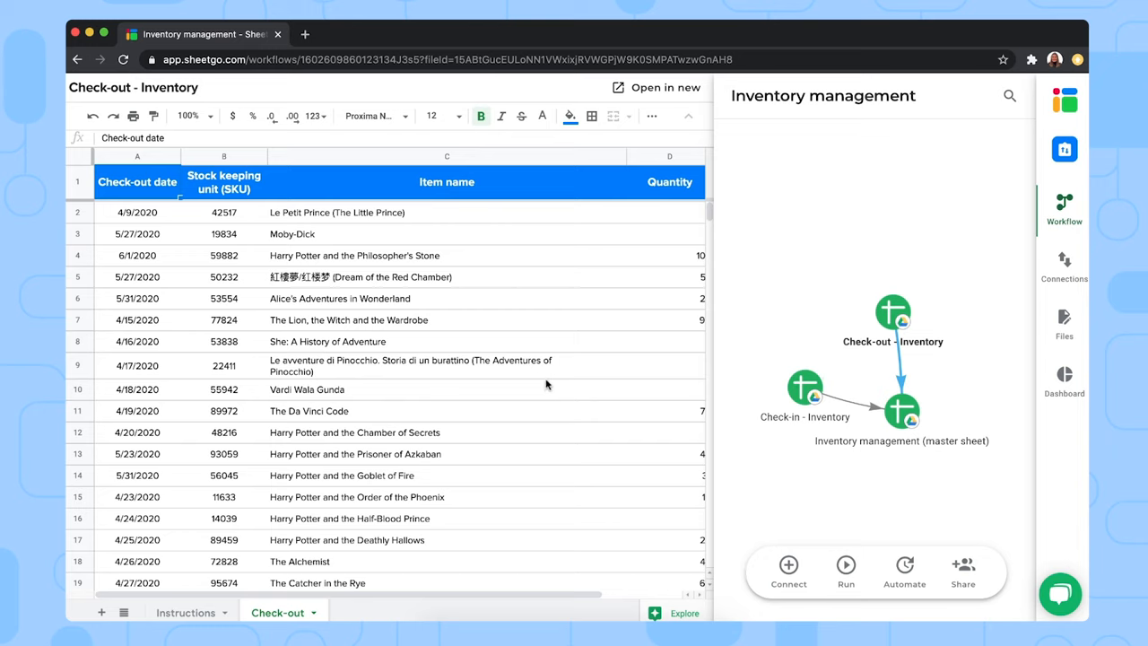
pyautogui.moveTo(515, 452)
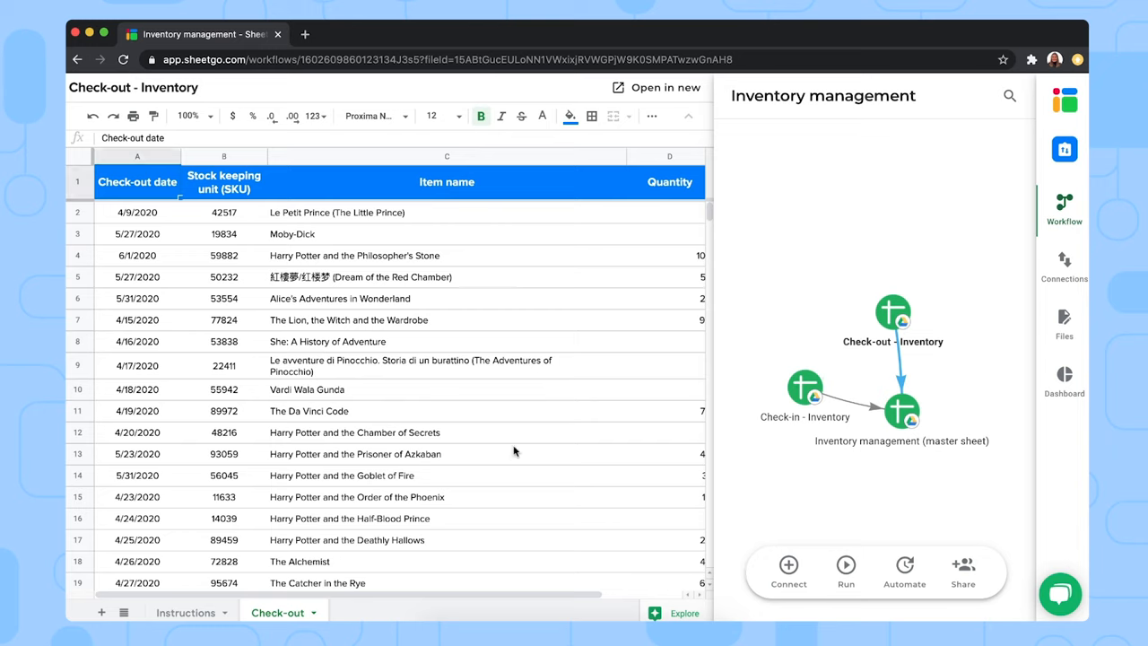
pyautogui.moveTo(775, 448)
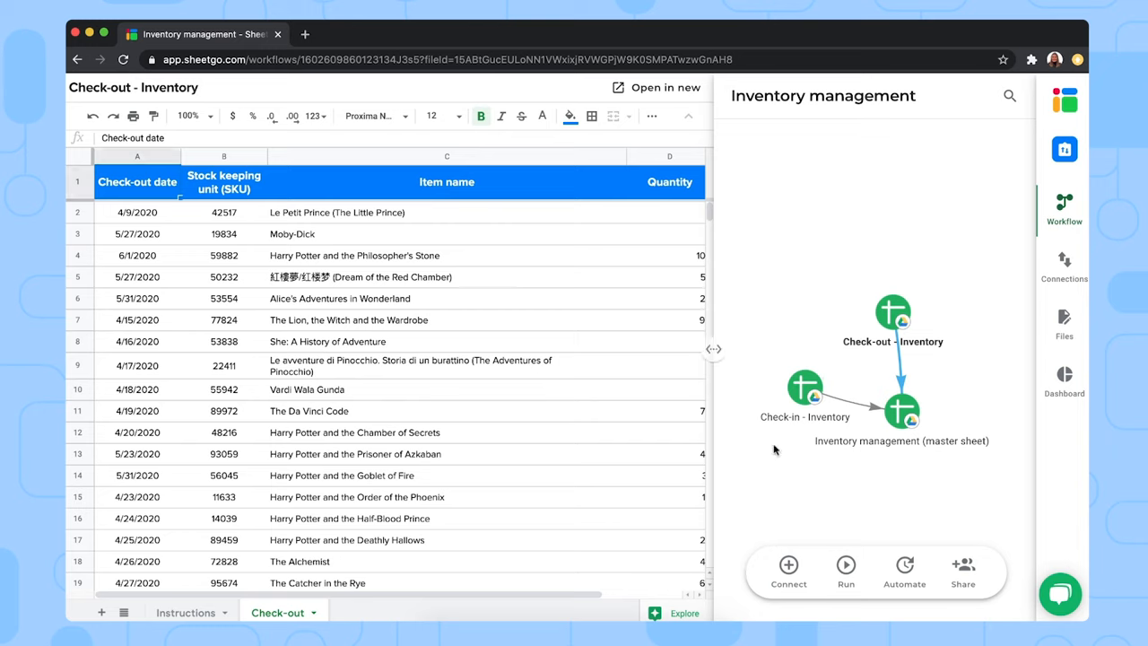
pyautogui.moveTo(844, 565)
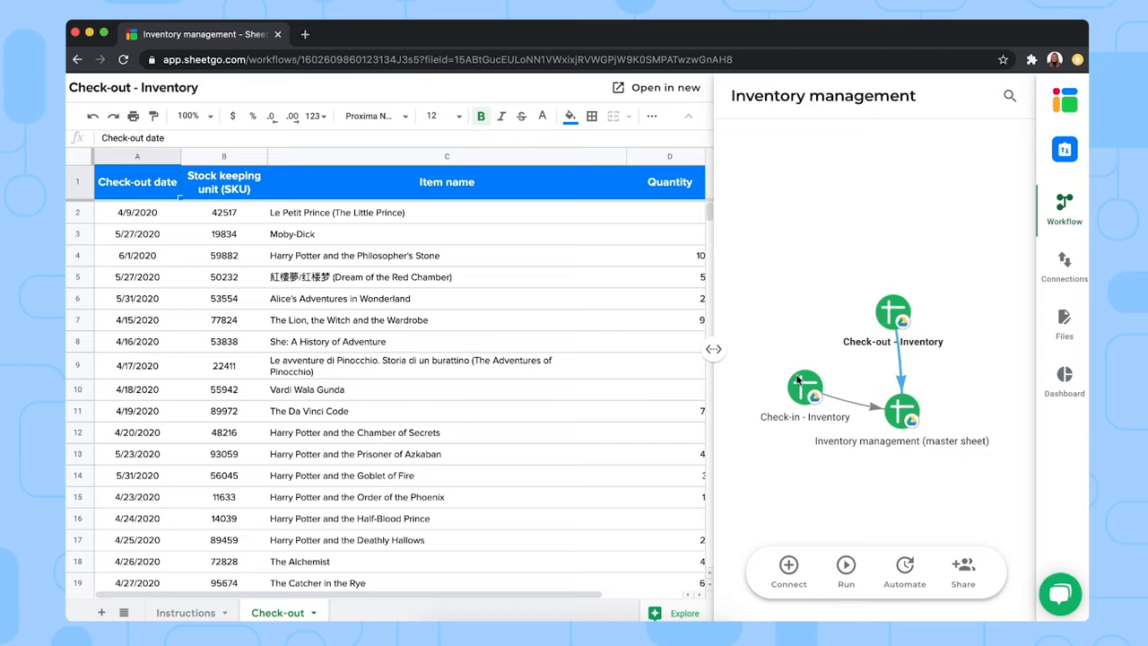
pyautogui.moveTo(904, 416)
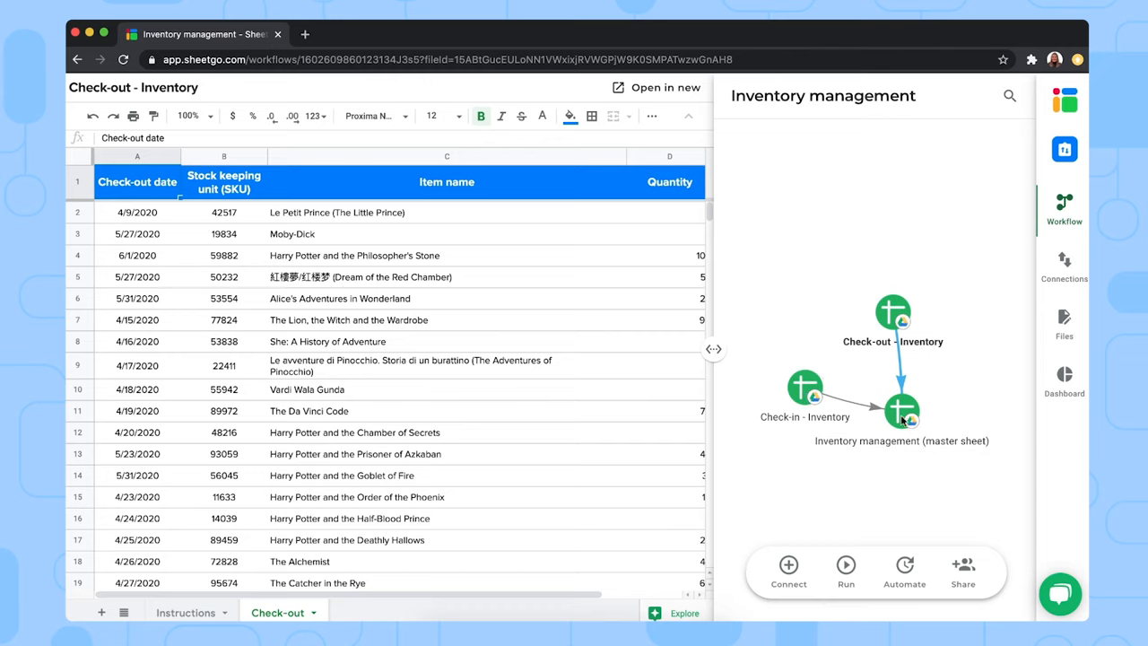
pyautogui.moveTo(892, 449)
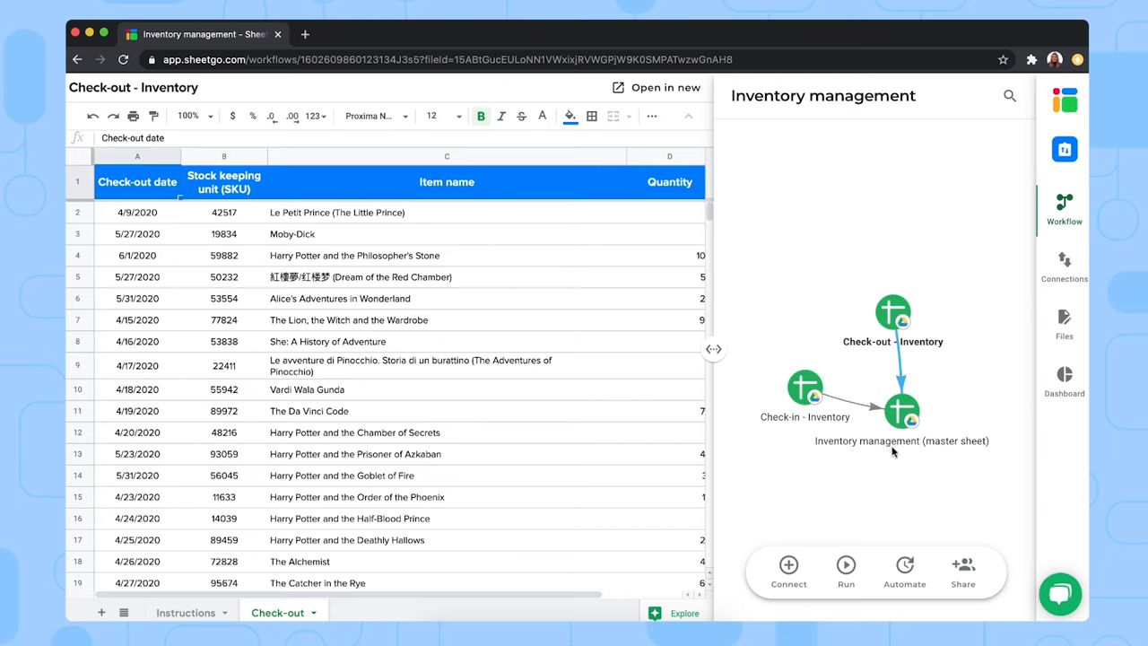
pyautogui.moveTo(833, 484)
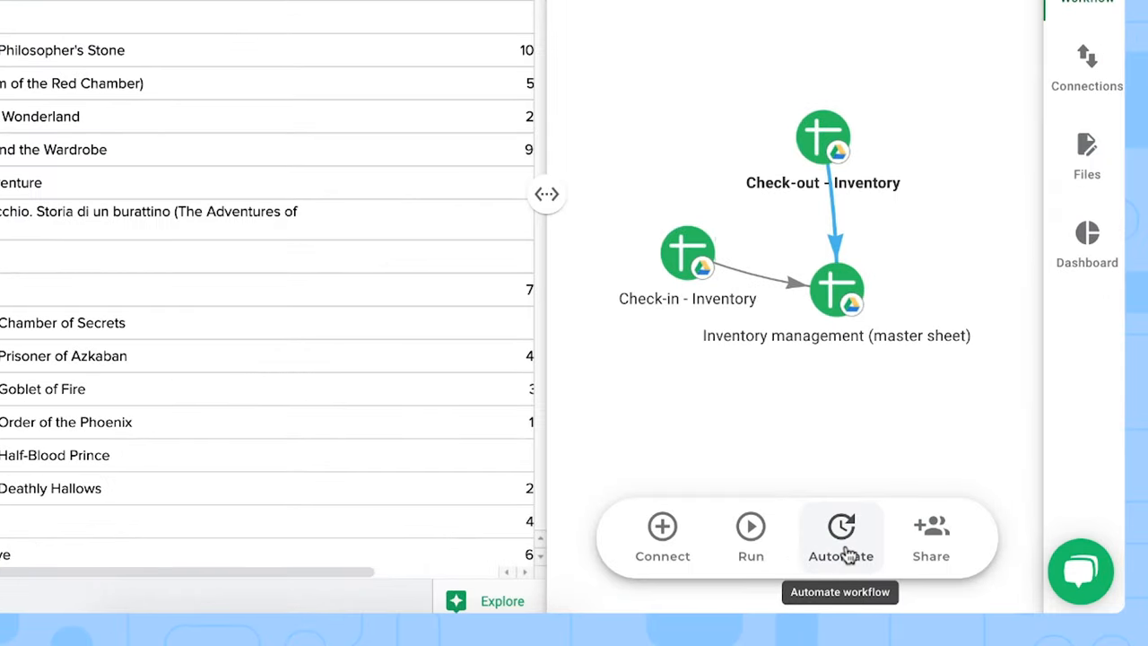
pyautogui.moveTo(847, 546)
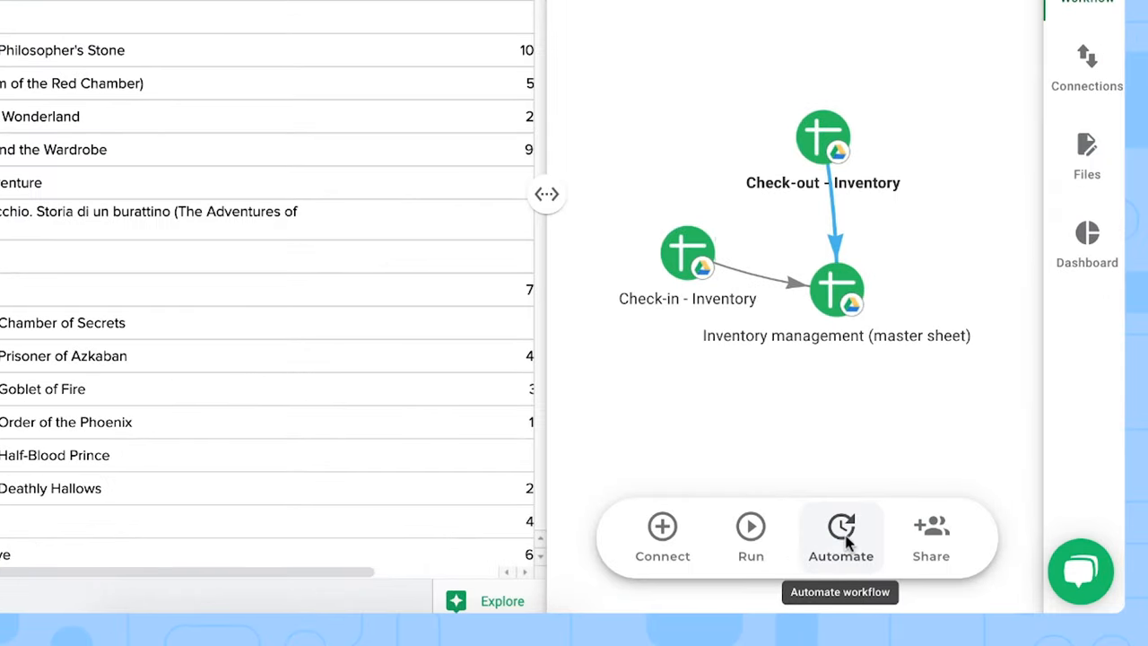
pyautogui.moveTo(931, 534)
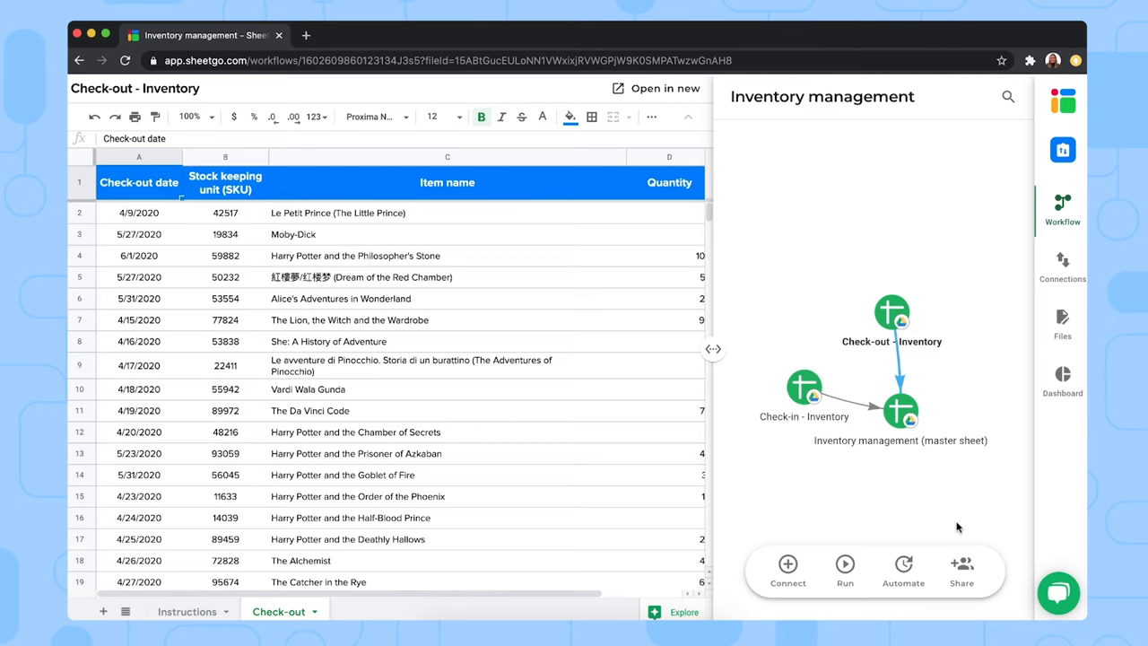
pyautogui.scroll(-3)
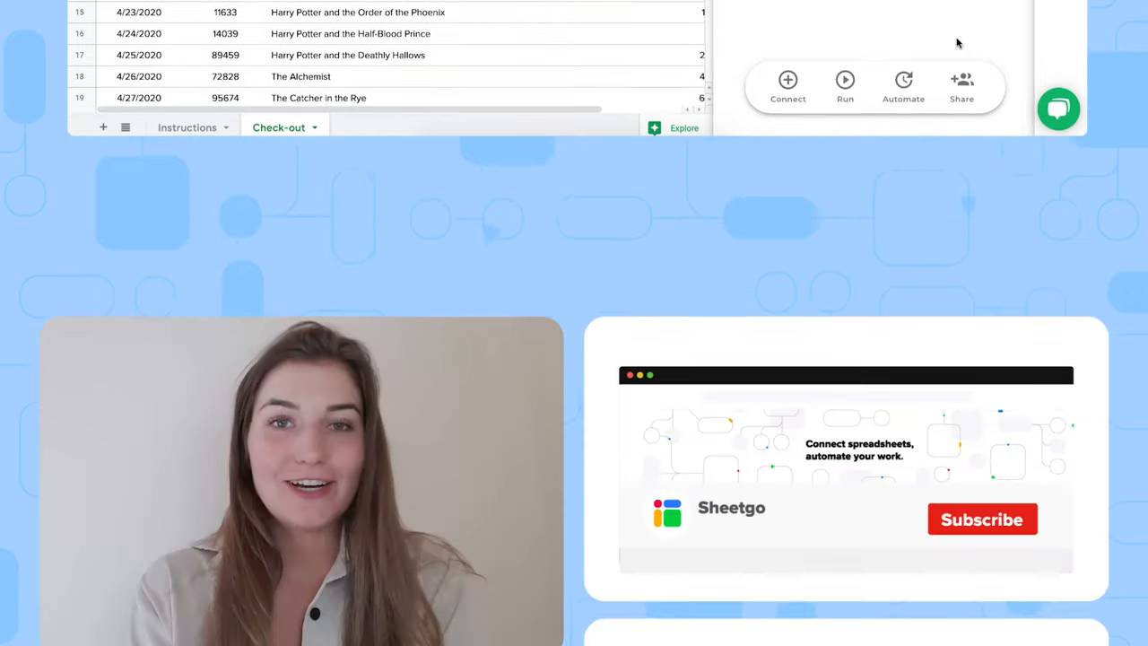